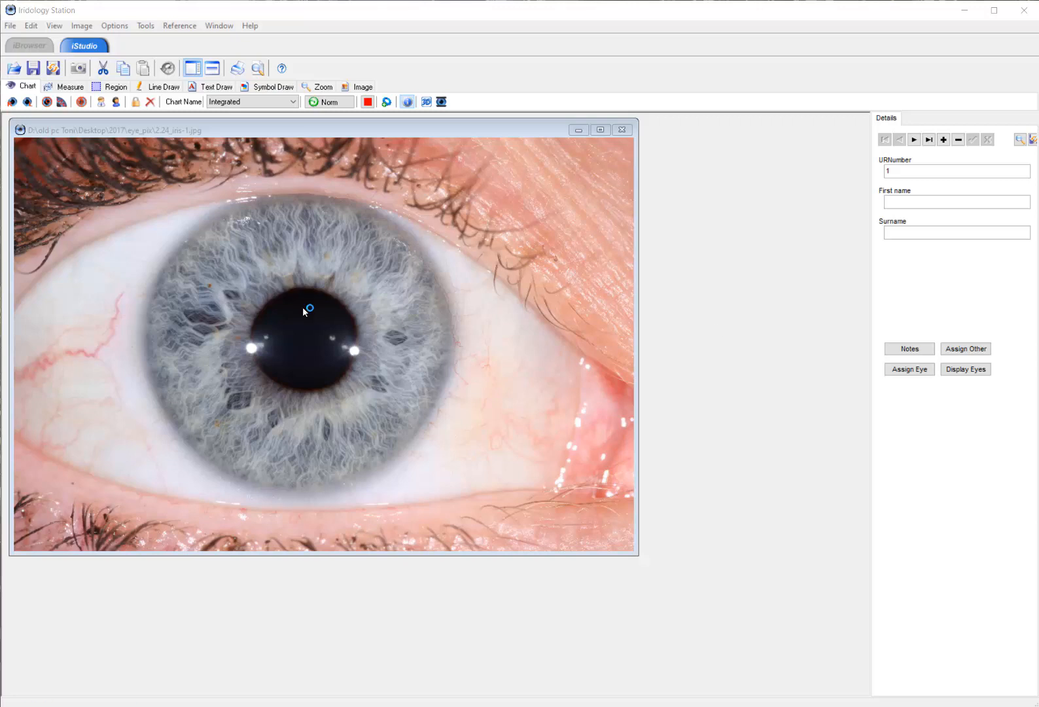
{"action": "mouse_move", "coordinate": [7, 111]}
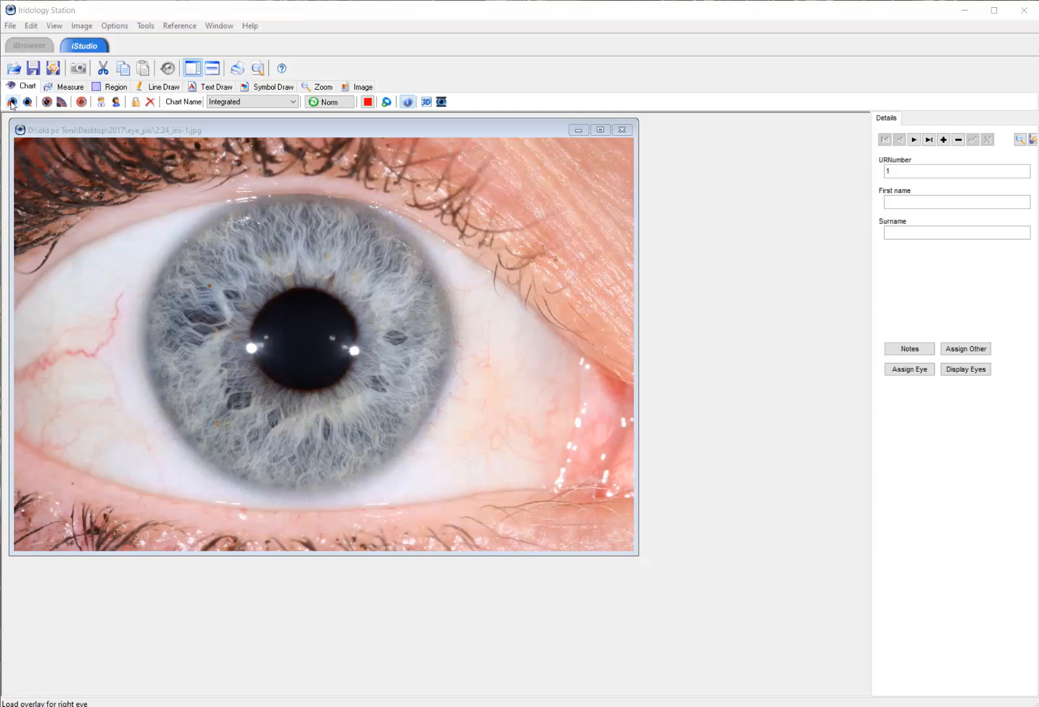
Load the right-eye integrated chart overlay onto the iris photo.
{"action": "left_click", "coordinate": [11, 101]}
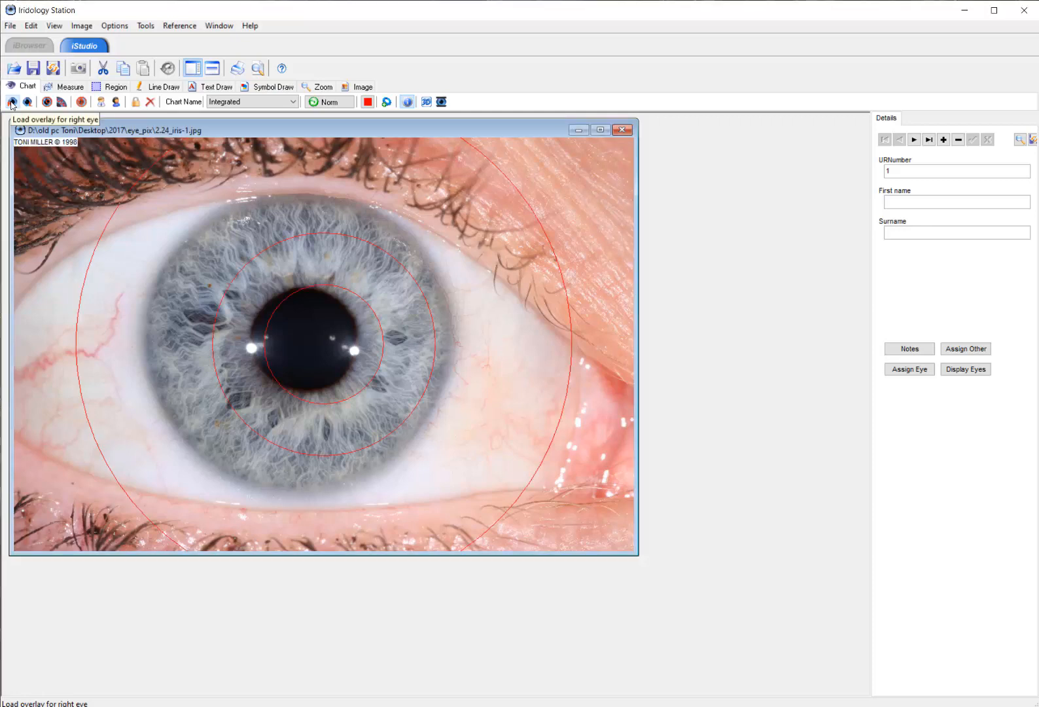
{"action": "mouse_move", "coordinate": [369, 304]}
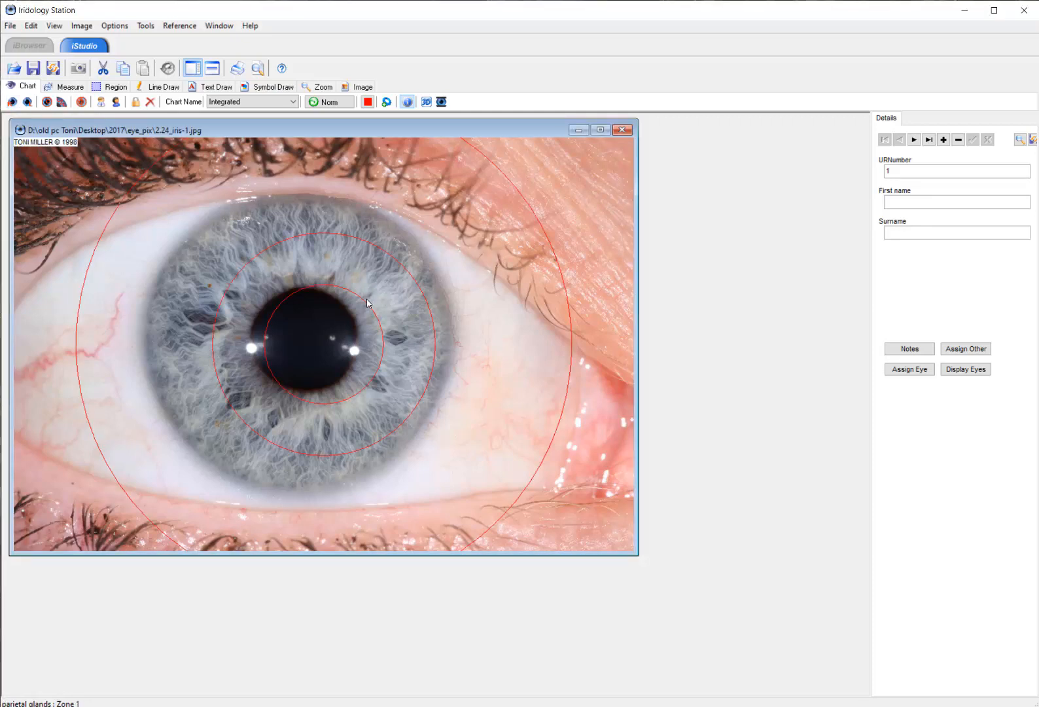
{"action": "mouse_move", "coordinate": [521, 316]}
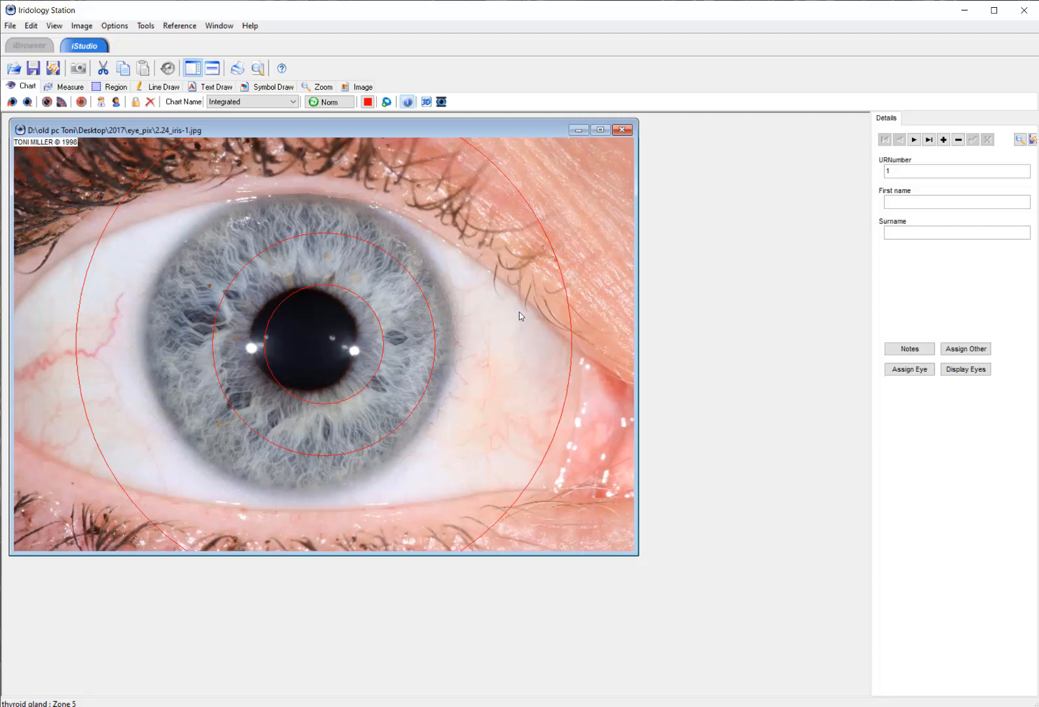
{"action": "mouse_move", "coordinate": [516, 317]}
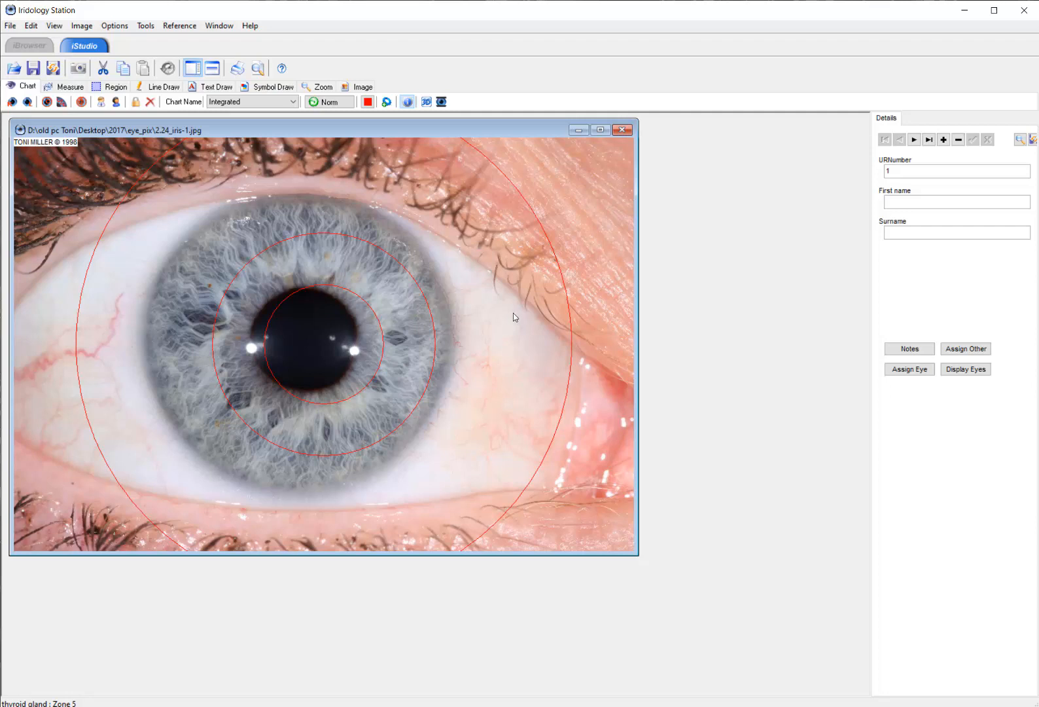
{"action": "mouse_move", "coordinate": [351, 306]}
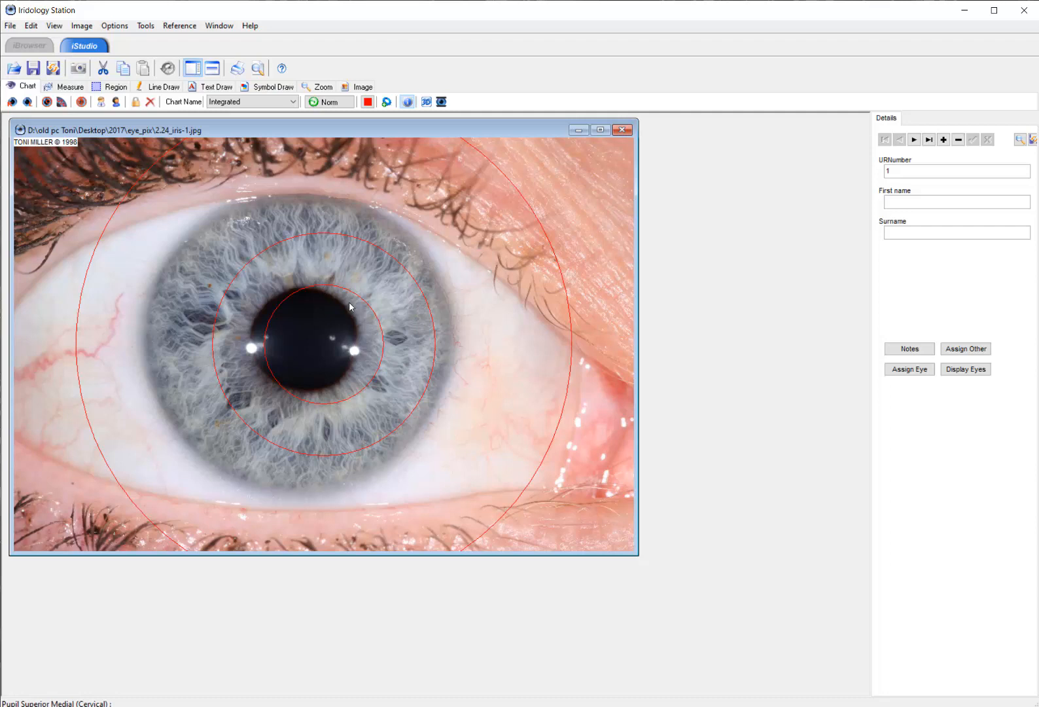
{"action": "mouse_move", "coordinate": [411, 298]}
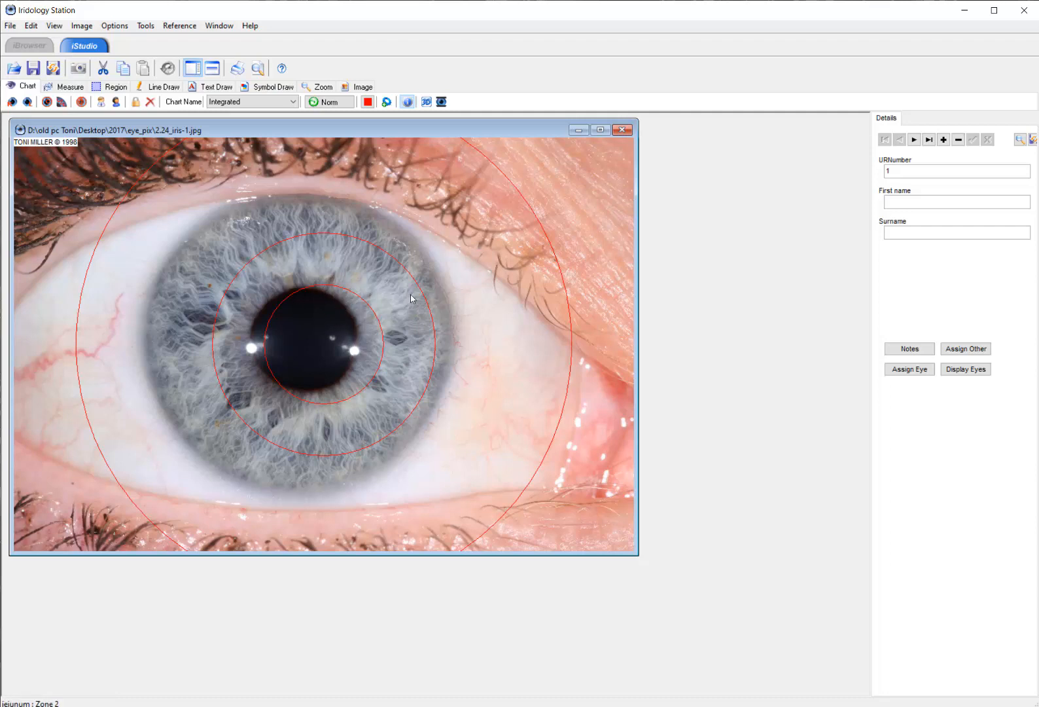
{"action": "mouse_move", "coordinate": [353, 293]}
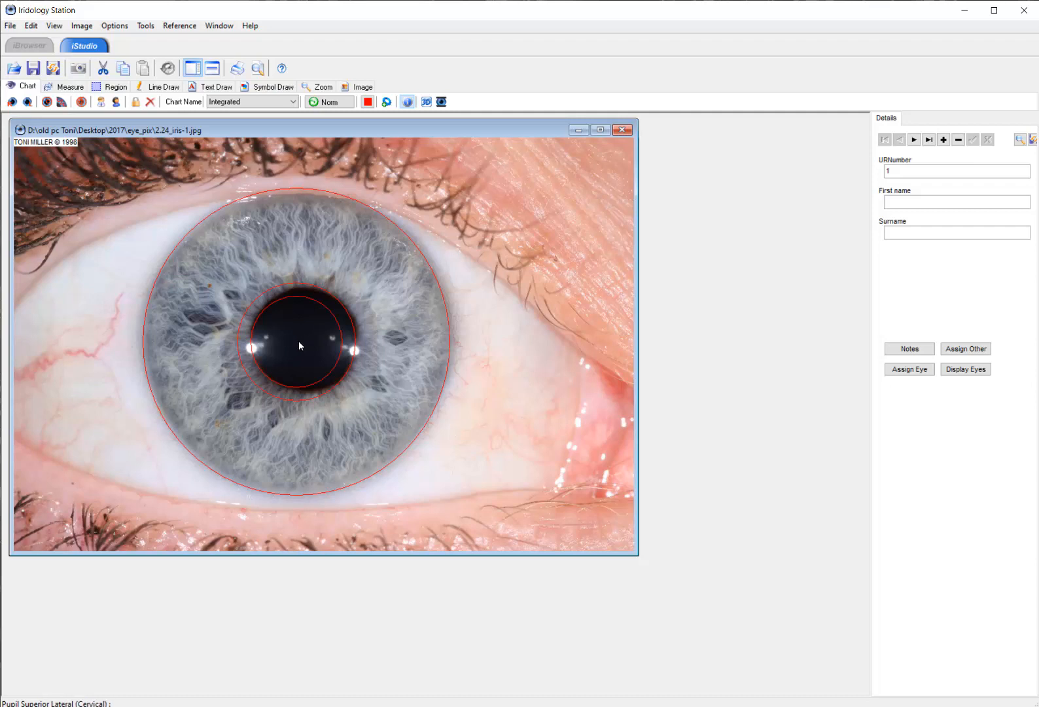
Shift the chart centre onto the pupil, then widen the middle ring onto the collarette.
{"action": "left_click", "coordinate": [47, 101]}
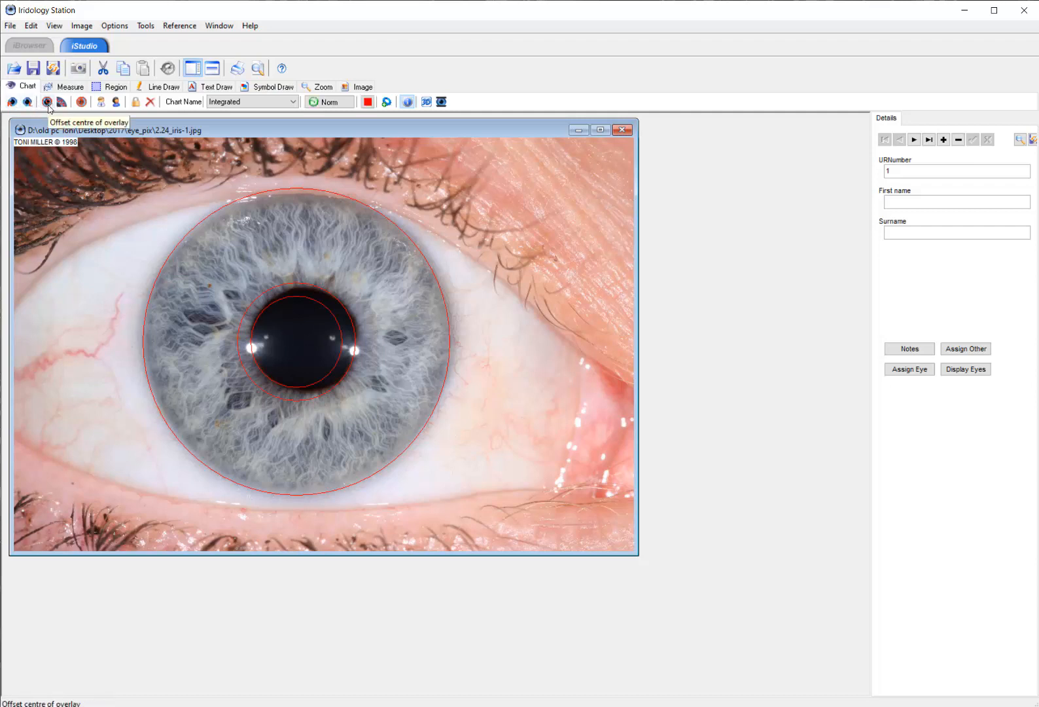
{"action": "mouse_move", "coordinate": [53, 110]}
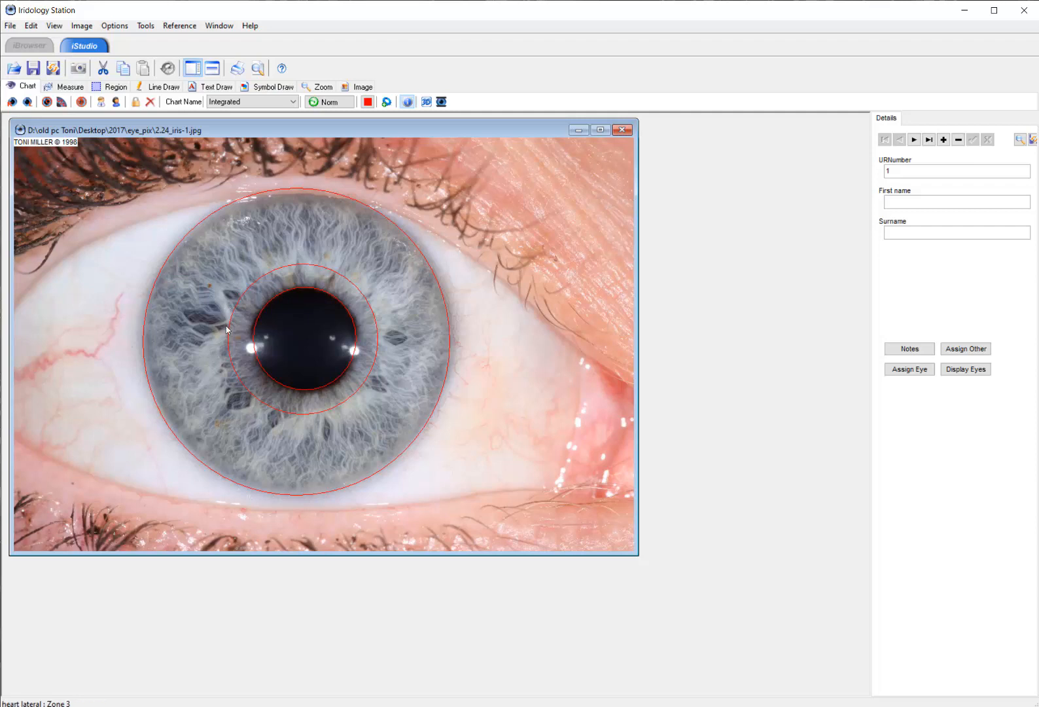
{"action": "mouse_move", "coordinate": [277, 412]}
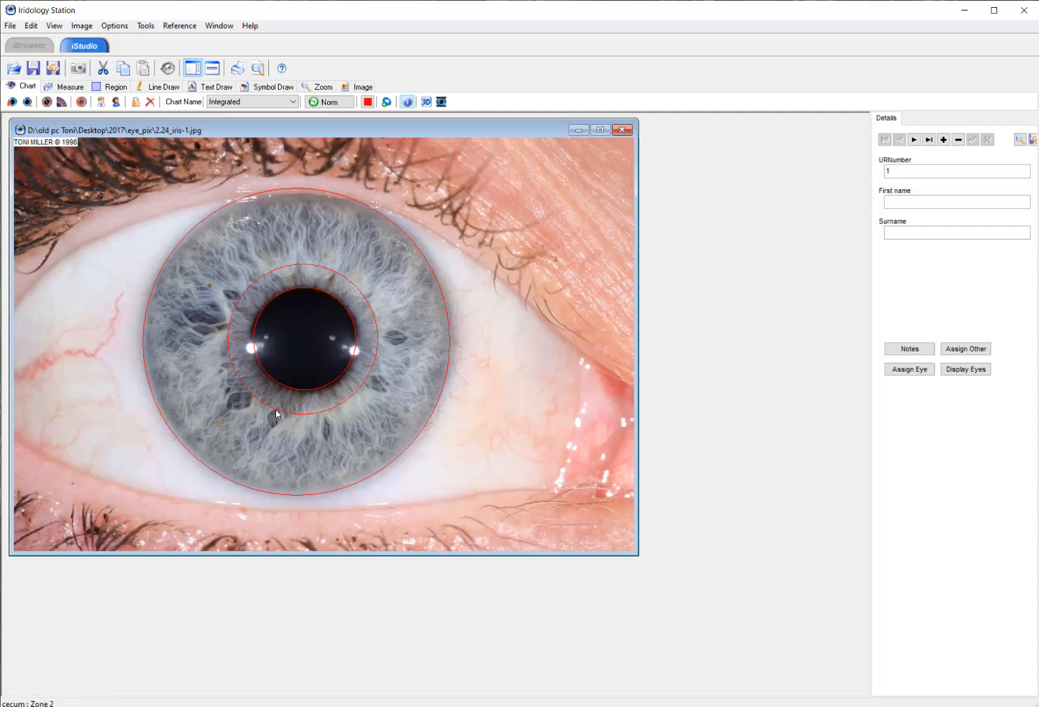
{"action": "mouse_move", "coordinate": [274, 279]}
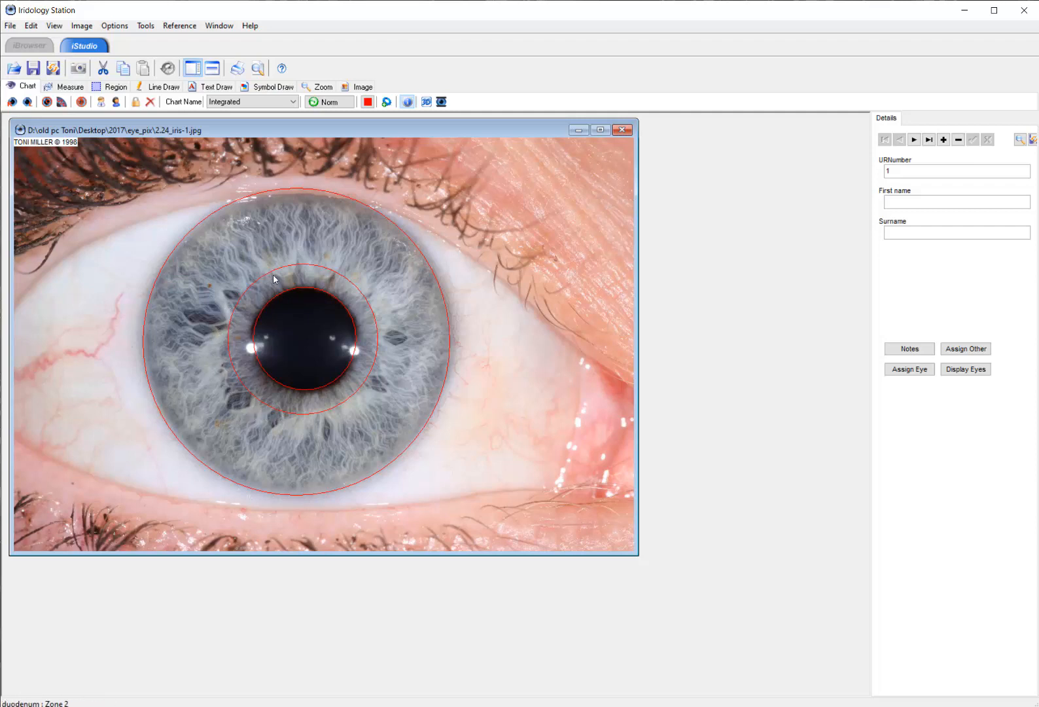
{"action": "mouse_move", "coordinate": [333, 281]}
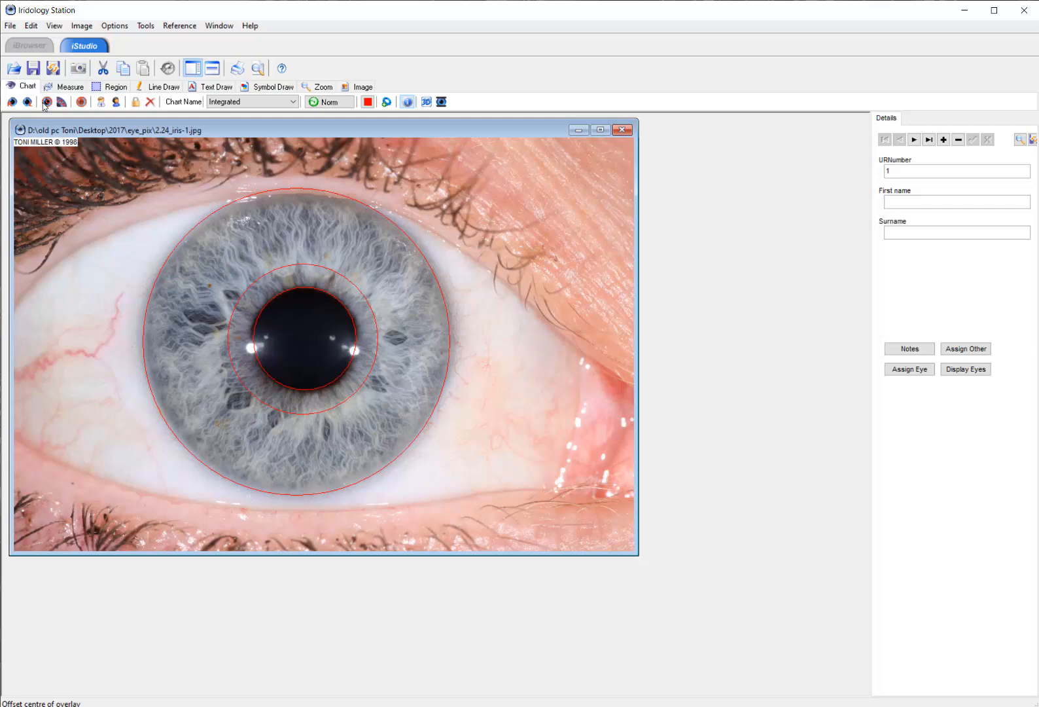
{"action": "mouse_move", "coordinate": [62, 101]}
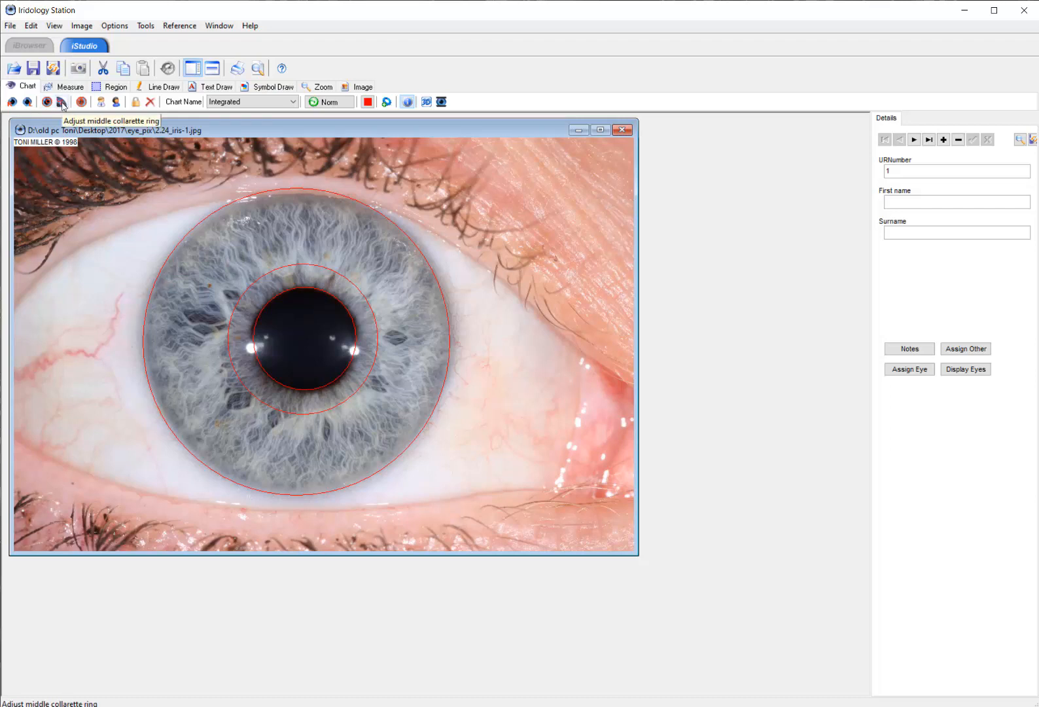
{"action": "left_click", "coordinate": [62, 102]}
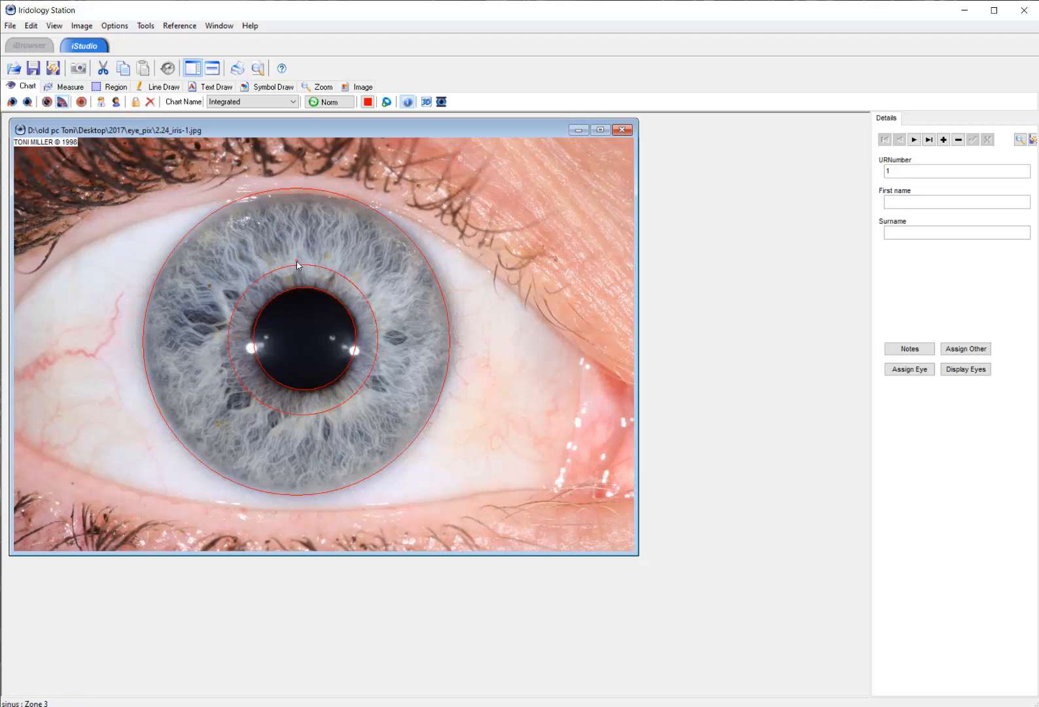
{"action": "mouse_move", "coordinate": [306, 276]}
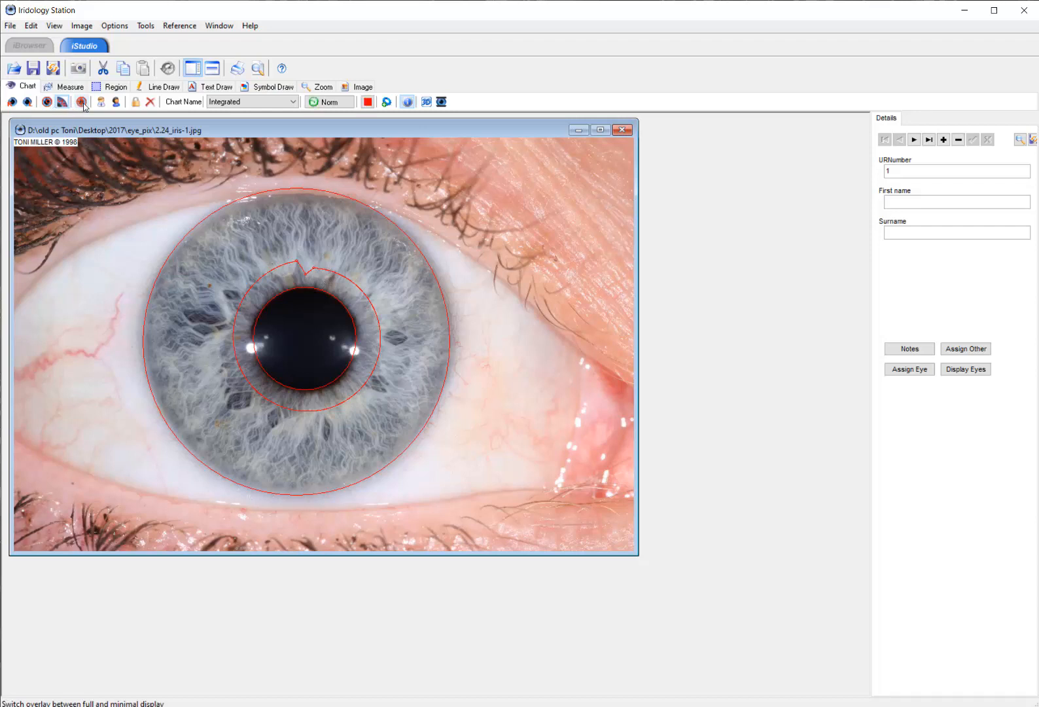
Switch the chart to minimal display, hiding its lines over the photo.
{"action": "left_click", "coordinate": [83, 101]}
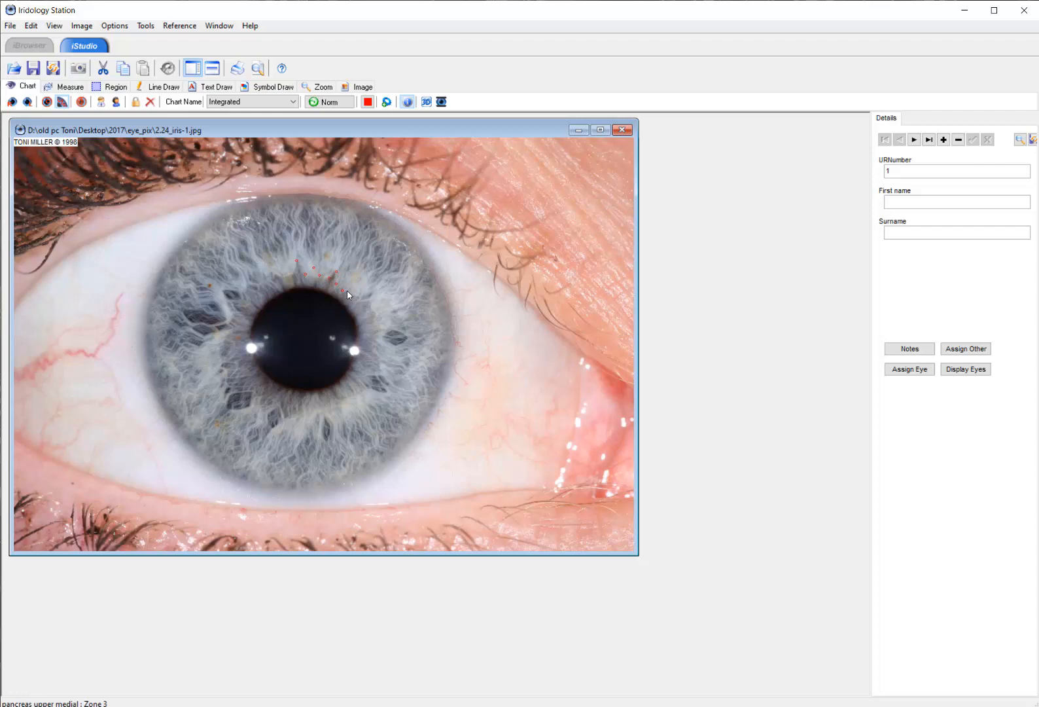
{"action": "mouse_move", "coordinate": [362, 297]}
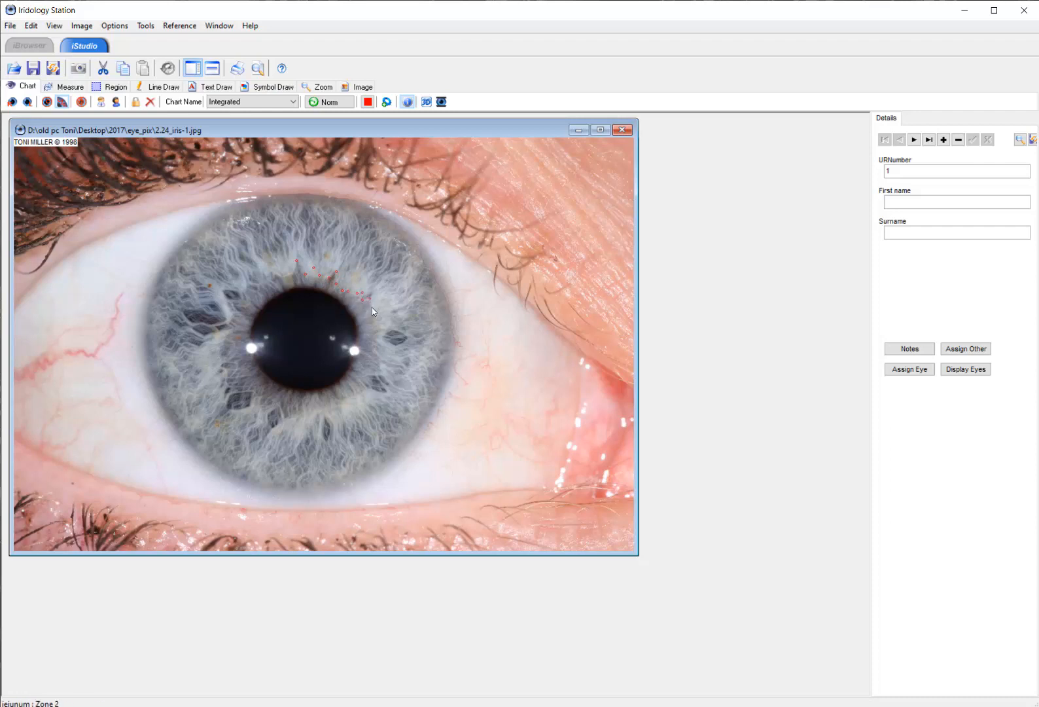
{"action": "mouse_move", "coordinate": [376, 317]}
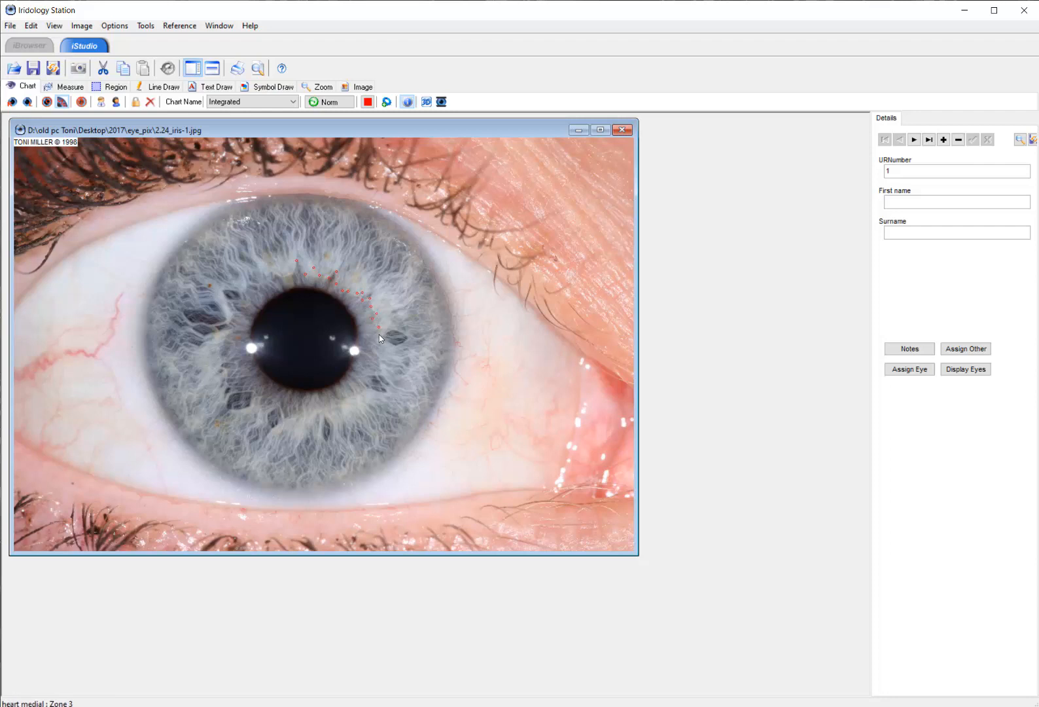
{"action": "mouse_move", "coordinate": [373, 353]}
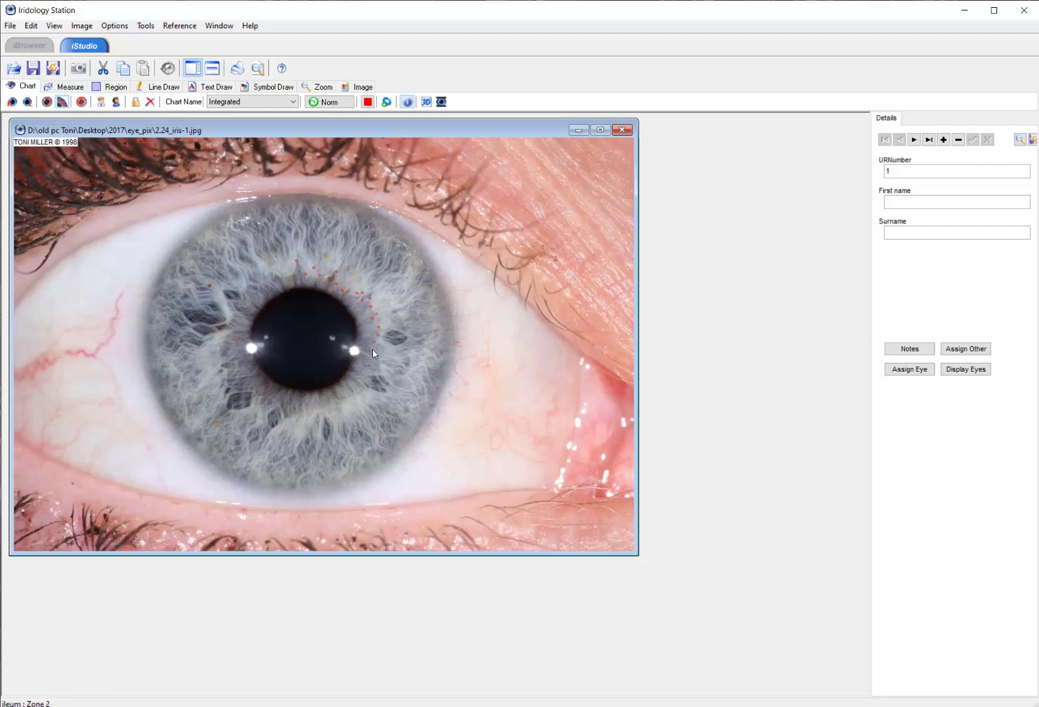
{"action": "mouse_move", "coordinate": [381, 367]}
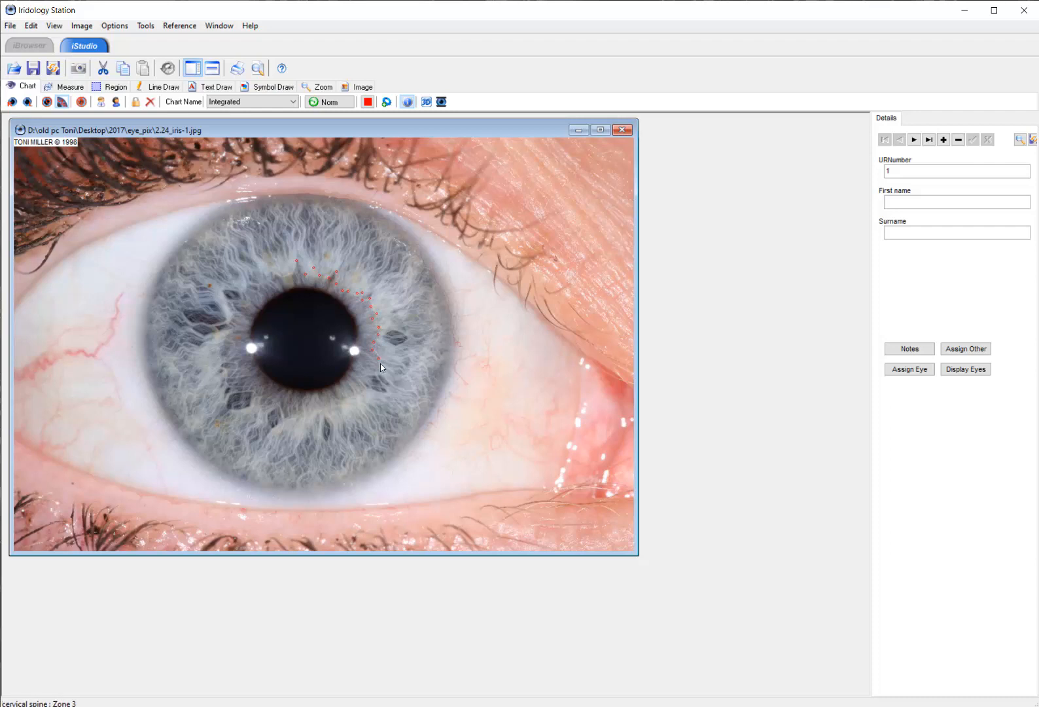
{"action": "mouse_move", "coordinate": [372, 378]}
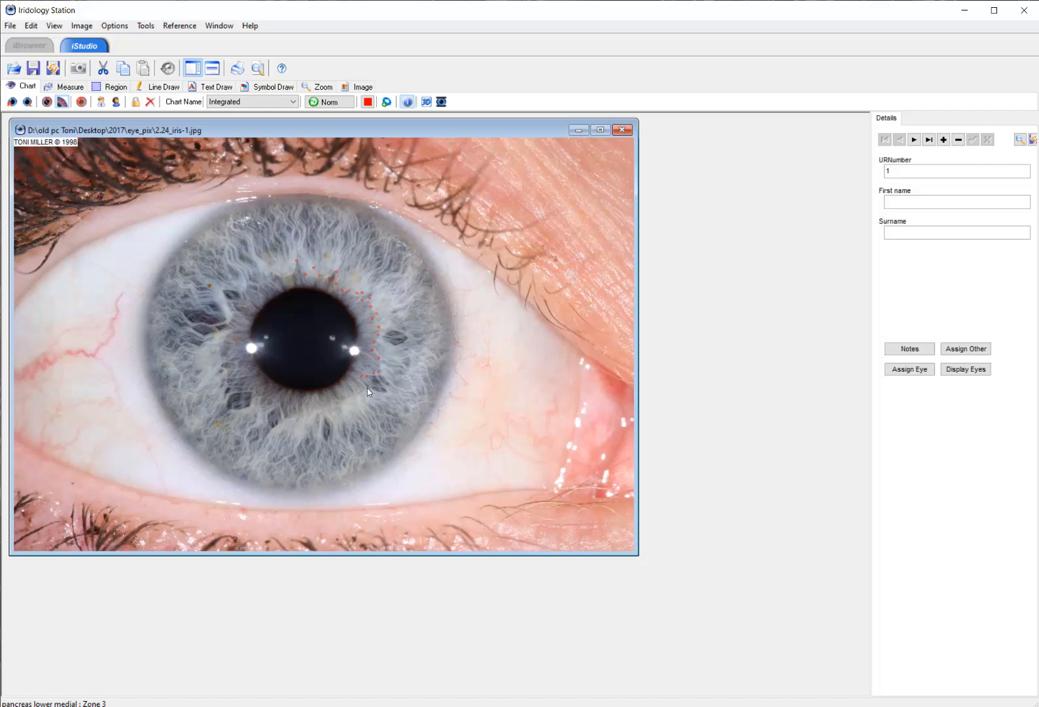
{"action": "mouse_move", "coordinate": [356, 397]}
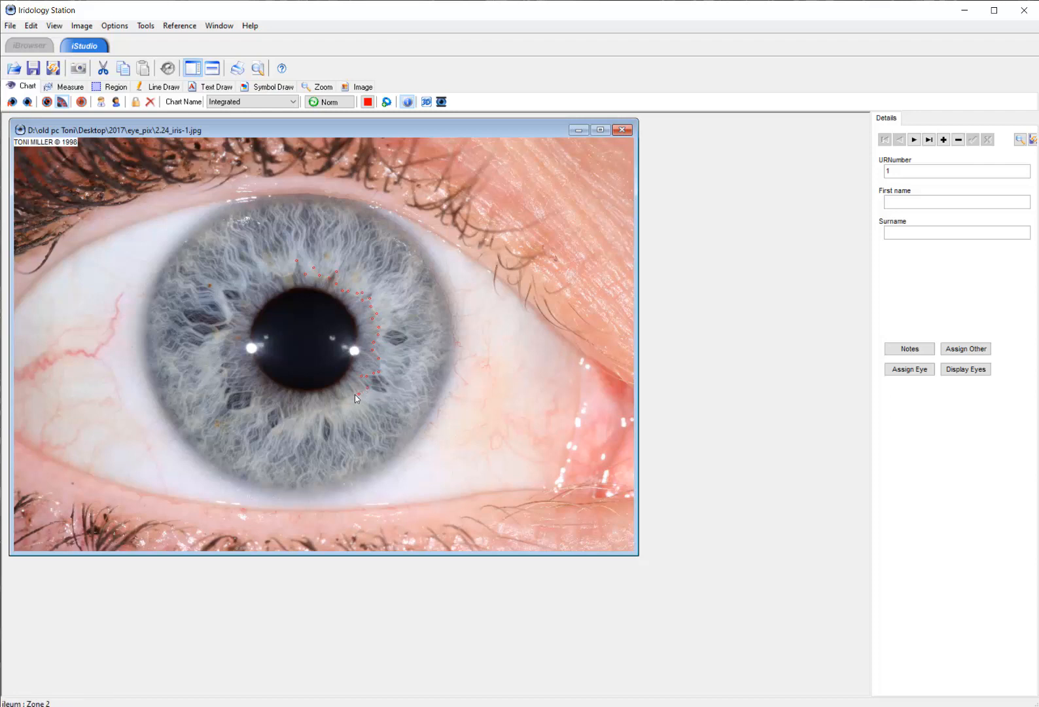
{"action": "mouse_move", "coordinate": [336, 405]}
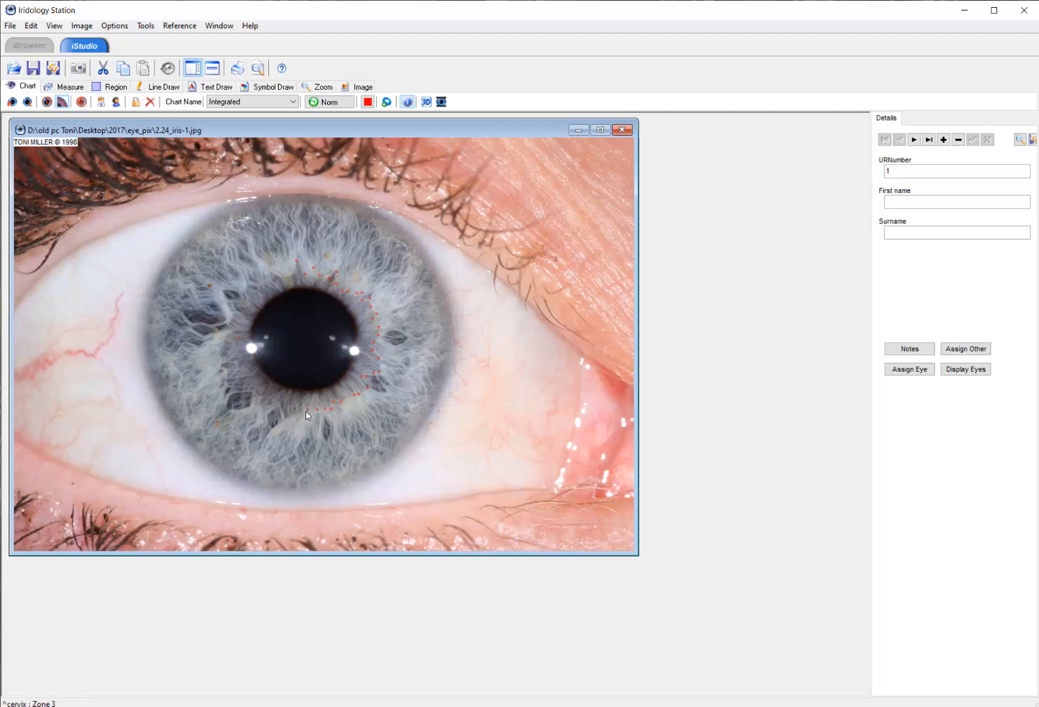
{"action": "mouse_move", "coordinate": [283, 416]}
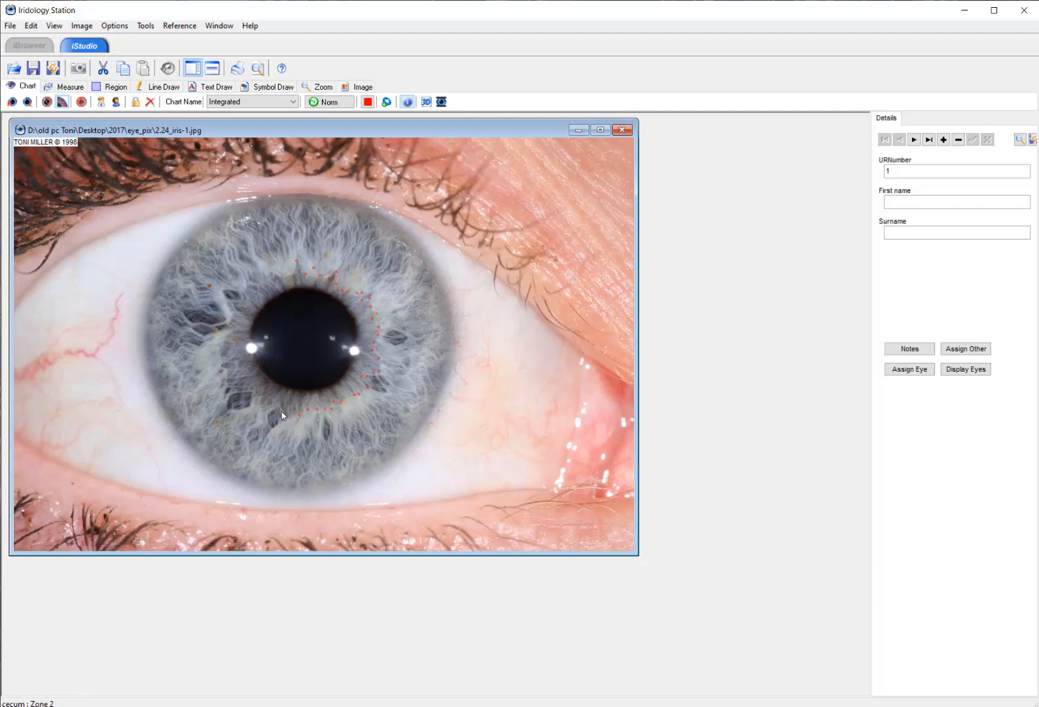
{"action": "mouse_move", "coordinate": [258, 413]}
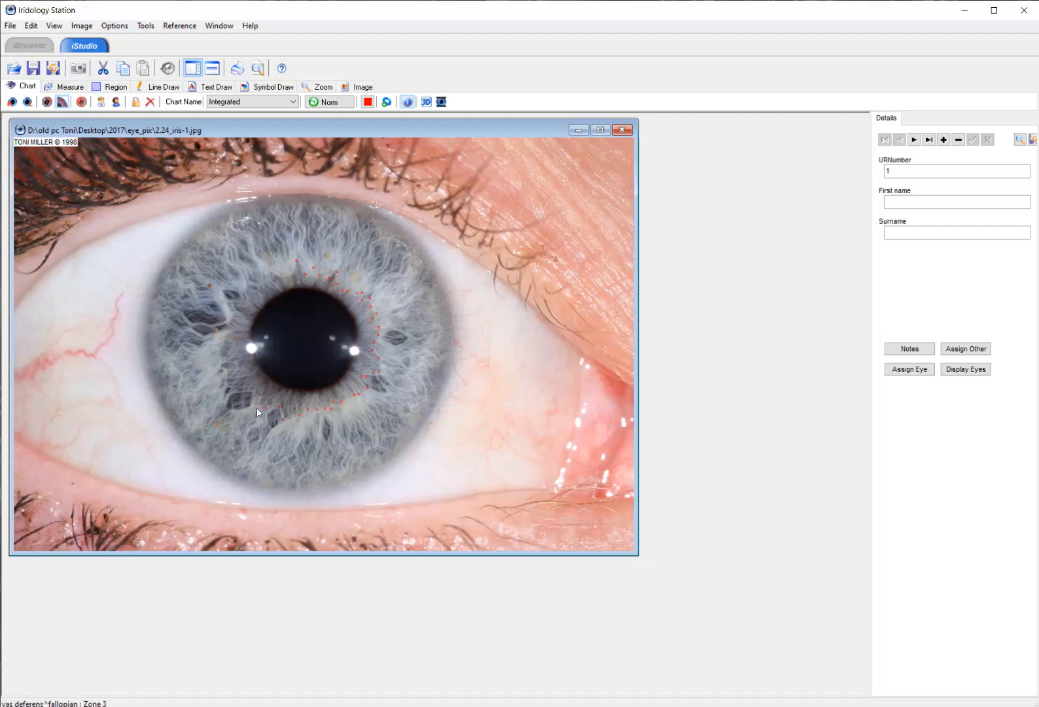
{"action": "mouse_move", "coordinate": [257, 400]}
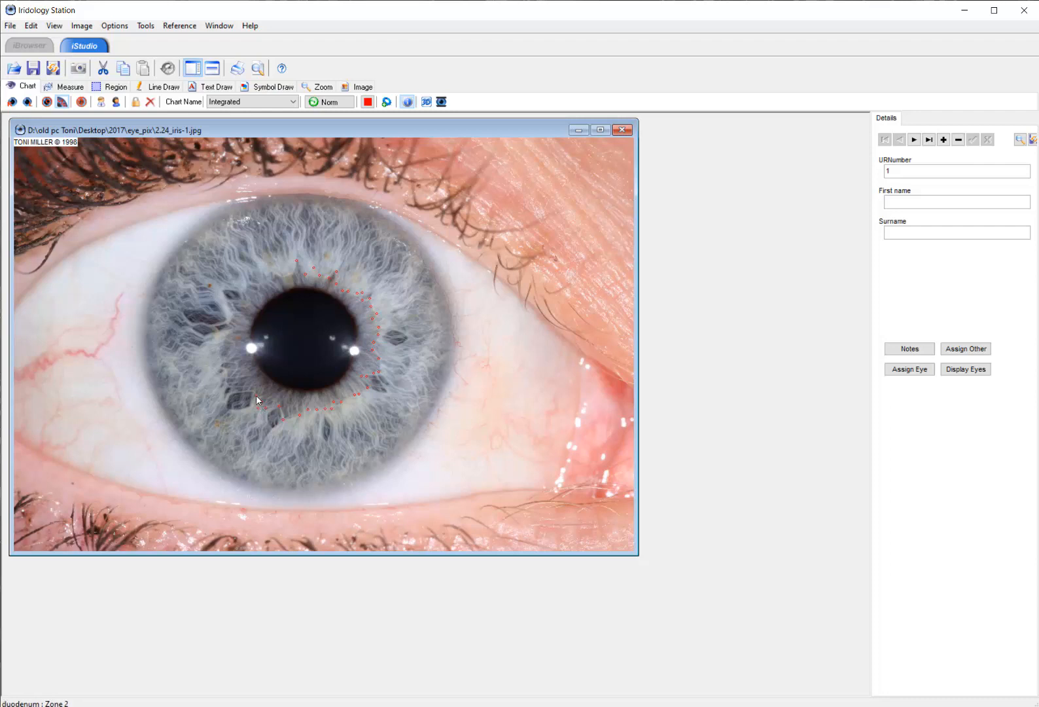
{"action": "mouse_move", "coordinate": [234, 396]}
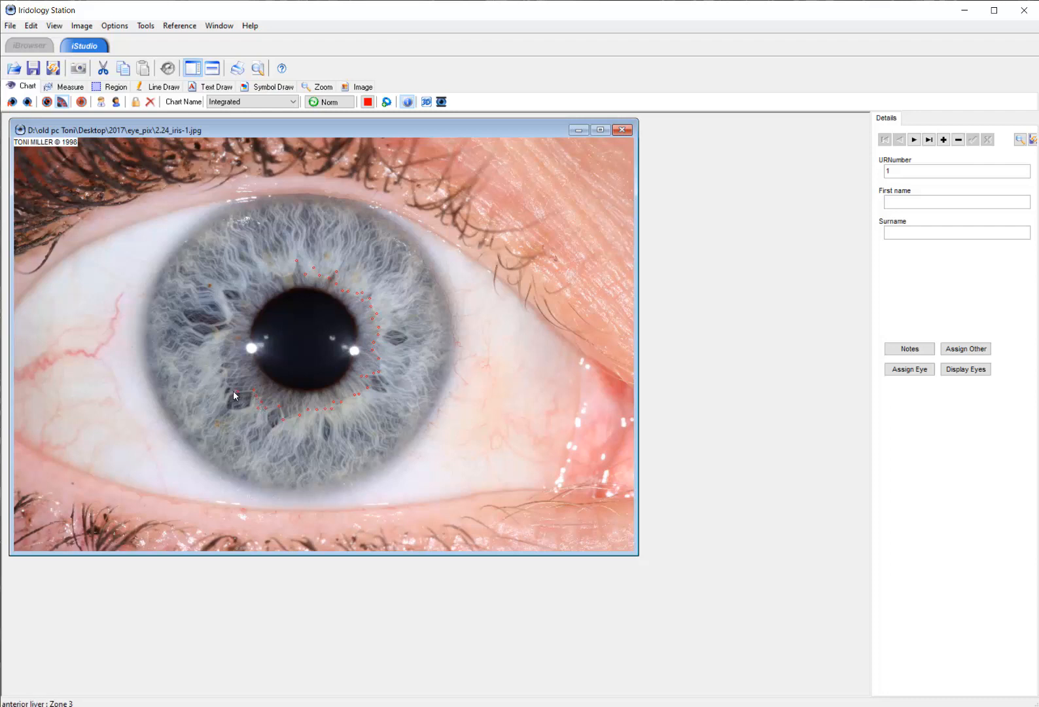
{"action": "mouse_move", "coordinate": [226, 375]}
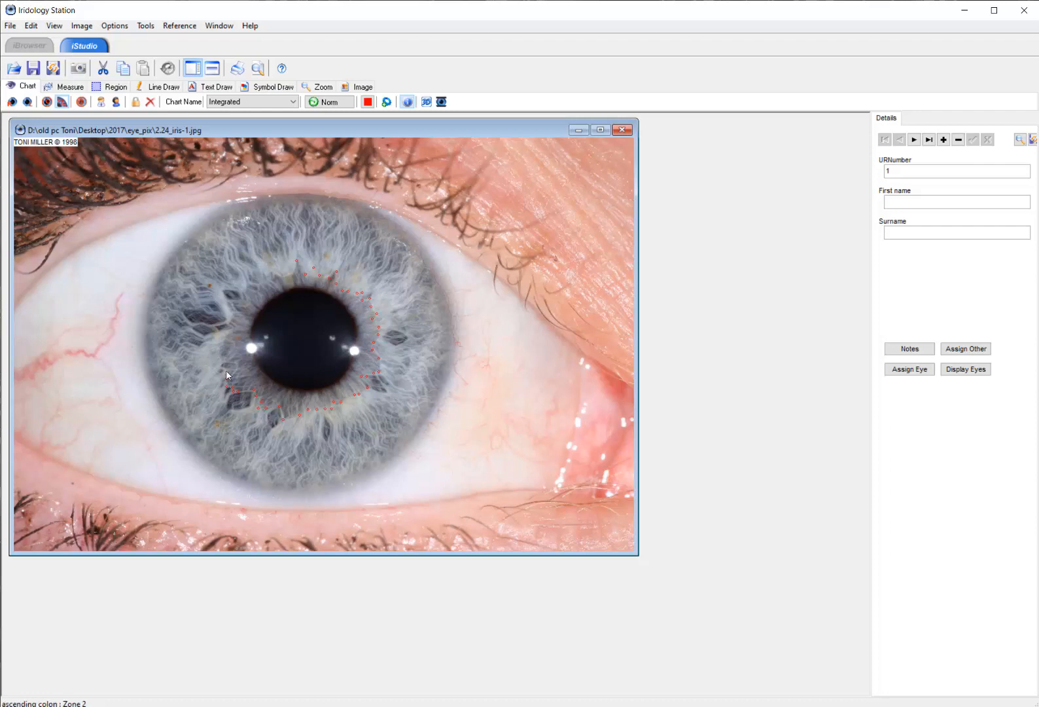
{"action": "mouse_move", "coordinate": [220, 358]}
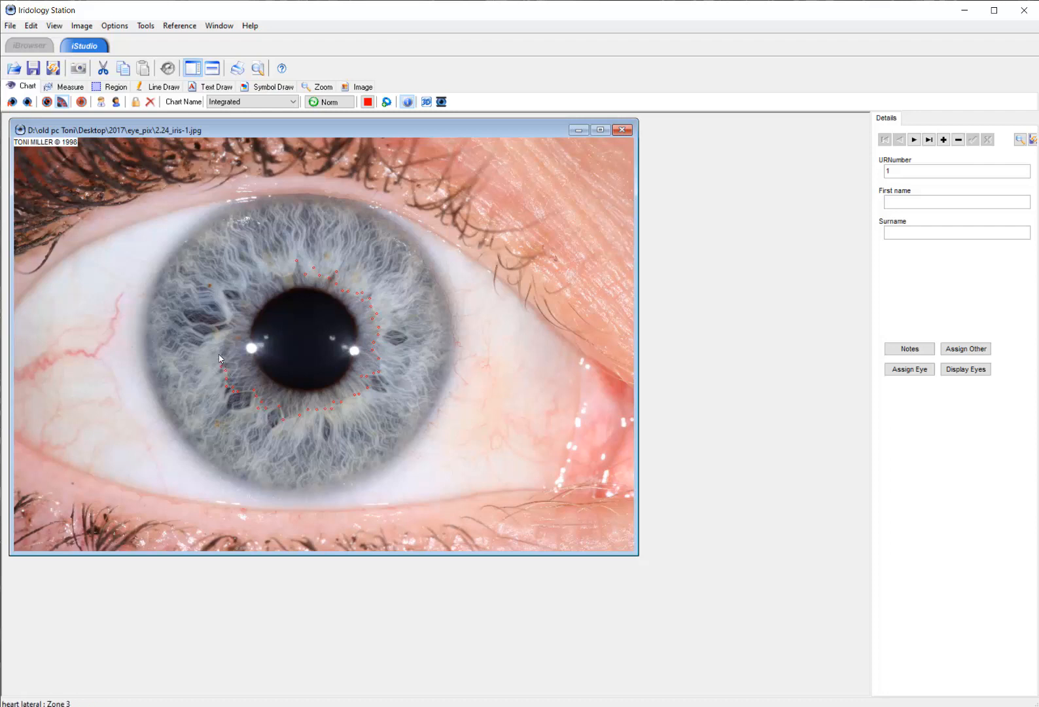
{"action": "mouse_move", "coordinate": [220, 335]}
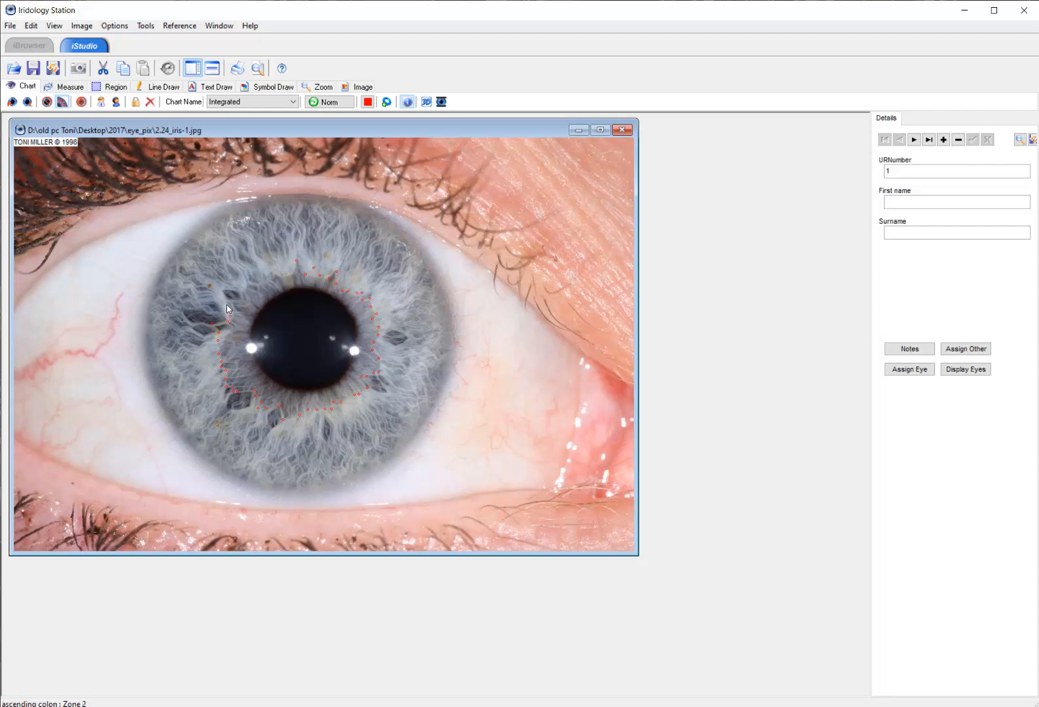
{"action": "mouse_move", "coordinate": [239, 295]}
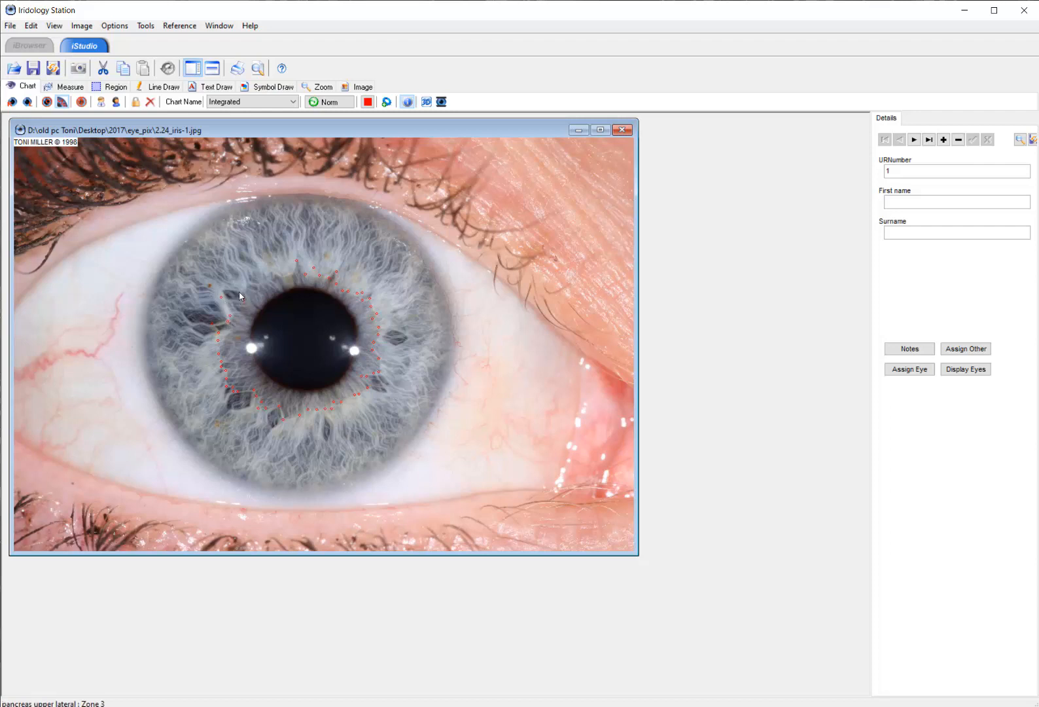
{"action": "mouse_move", "coordinate": [250, 288]}
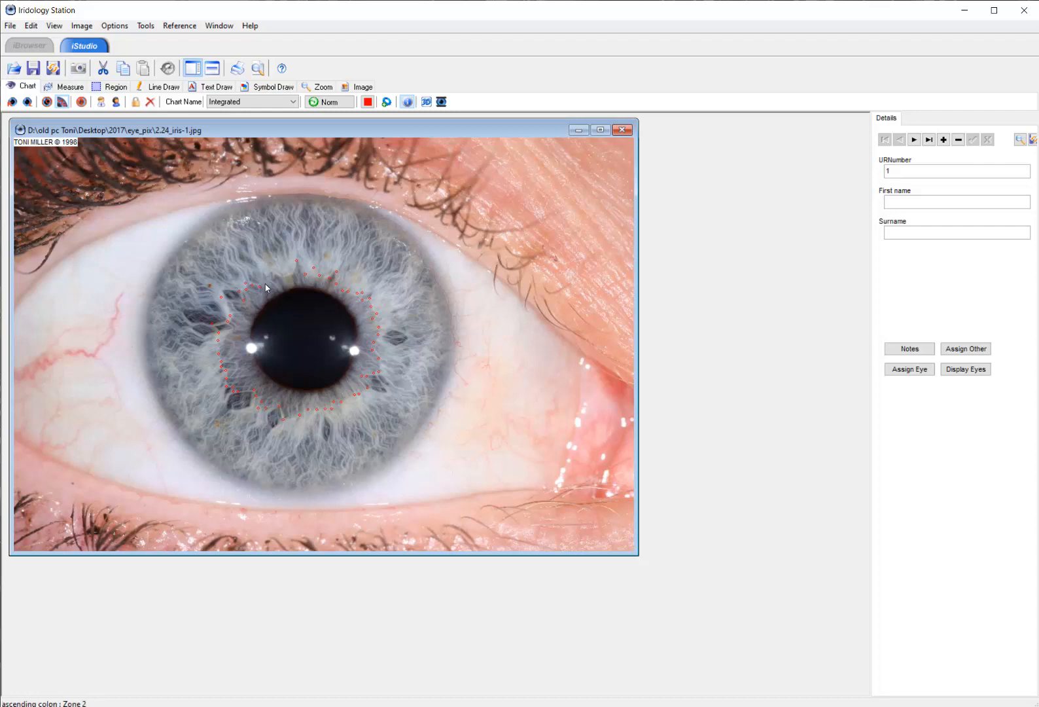
{"action": "mouse_move", "coordinate": [277, 276]}
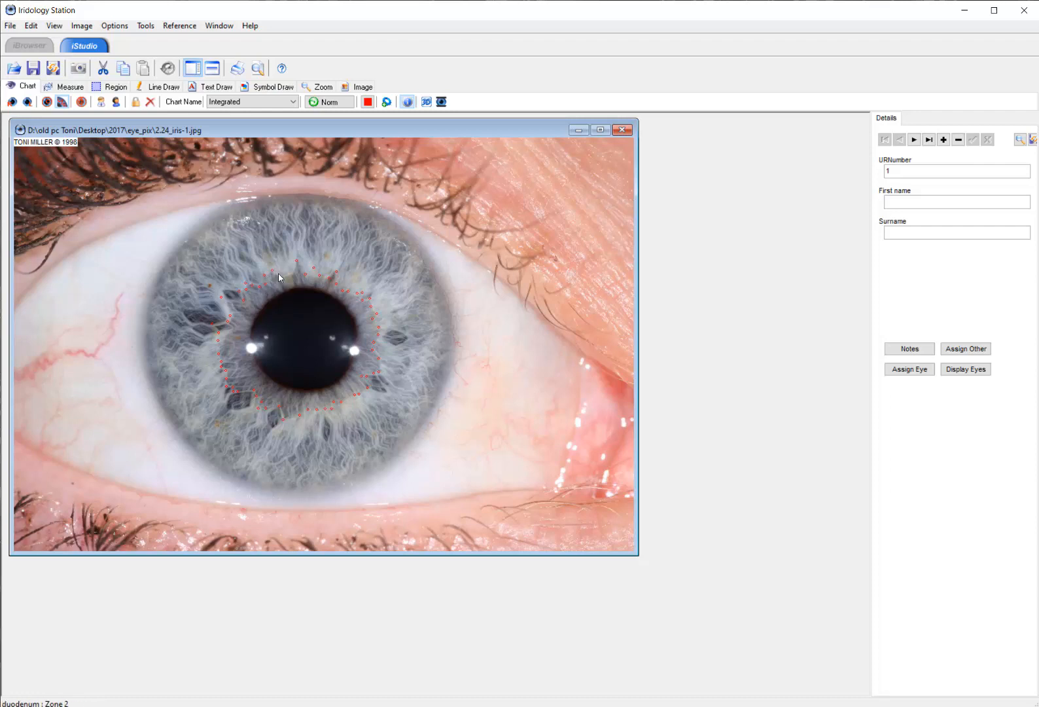
{"action": "mouse_move", "coordinate": [295, 276]}
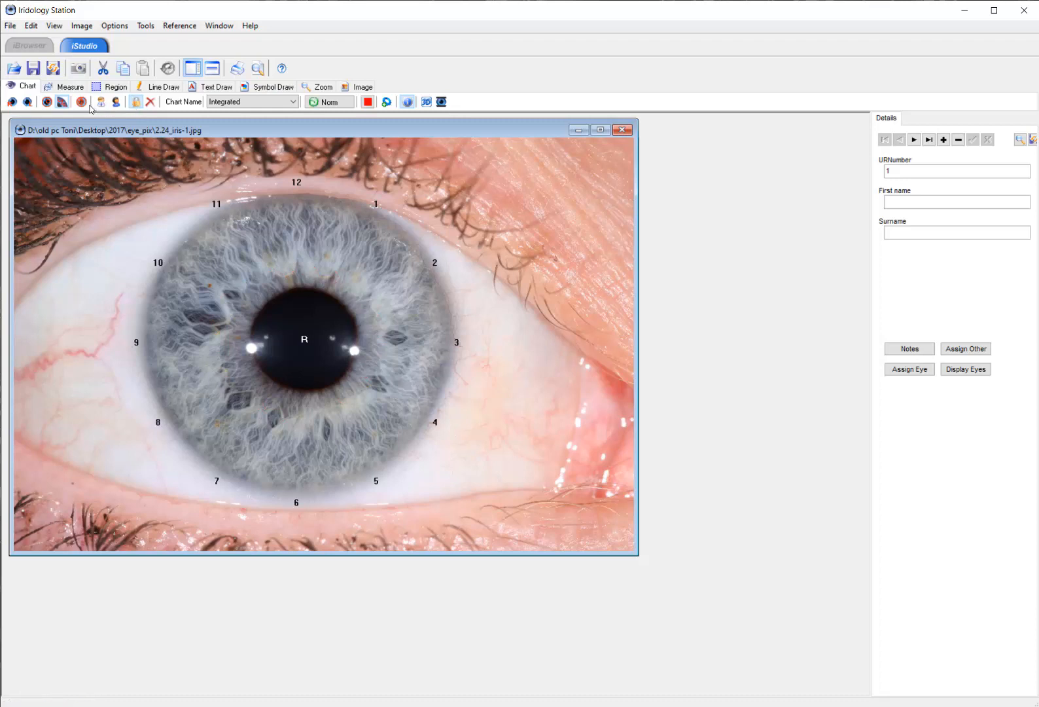
{"action": "left_click", "coordinate": [82, 101]}
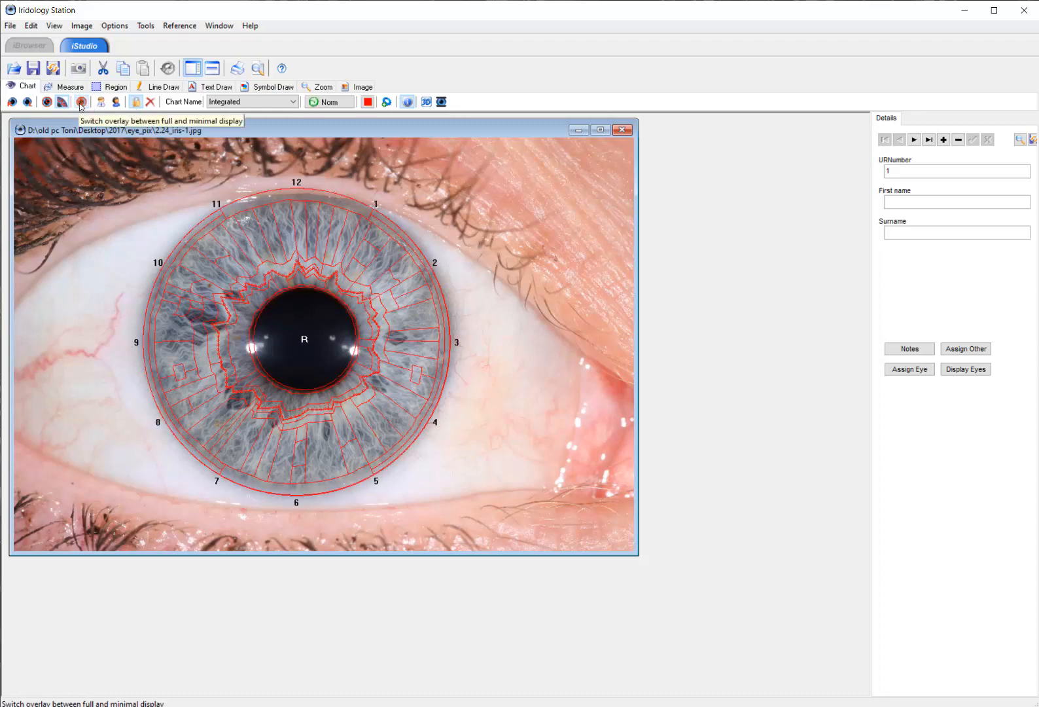
{"action": "left_click", "coordinate": [81, 101]}
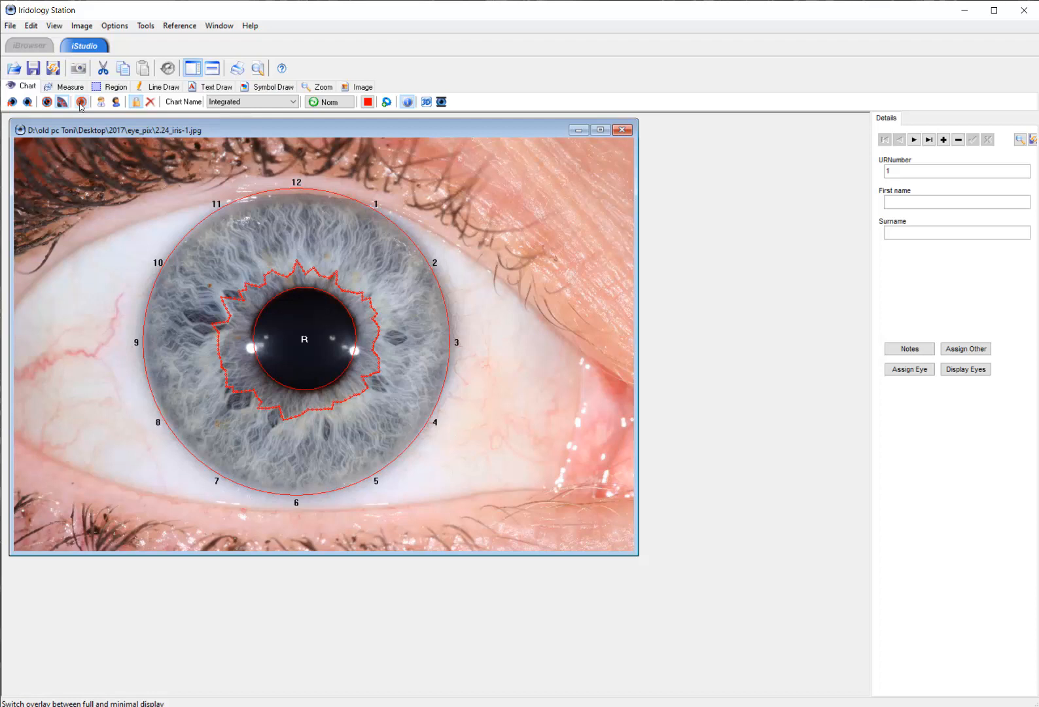
{"action": "left_click", "coordinate": [81, 102]}
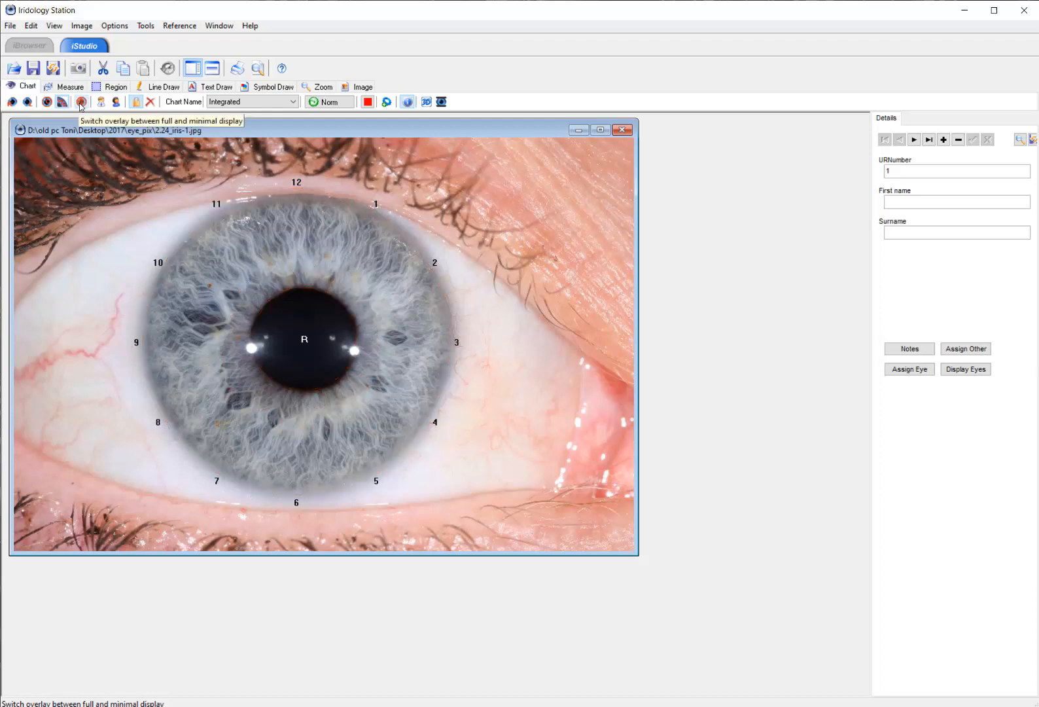
{"action": "mouse_move", "coordinate": [212, 68]}
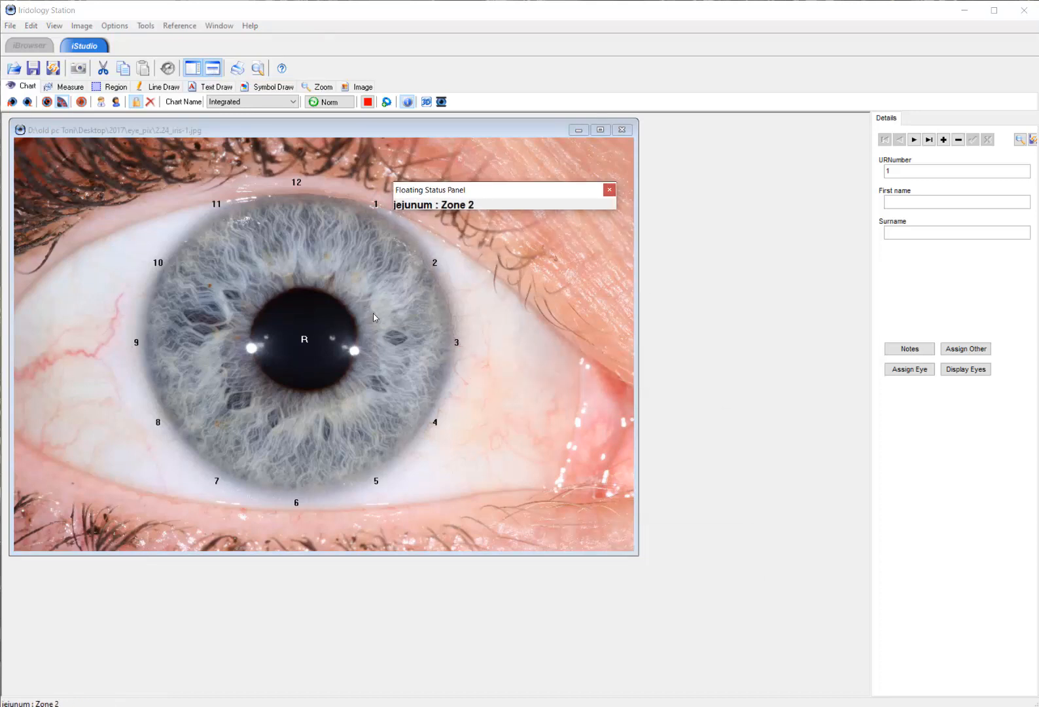
{"action": "mouse_move", "coordinate": [261, 399]}
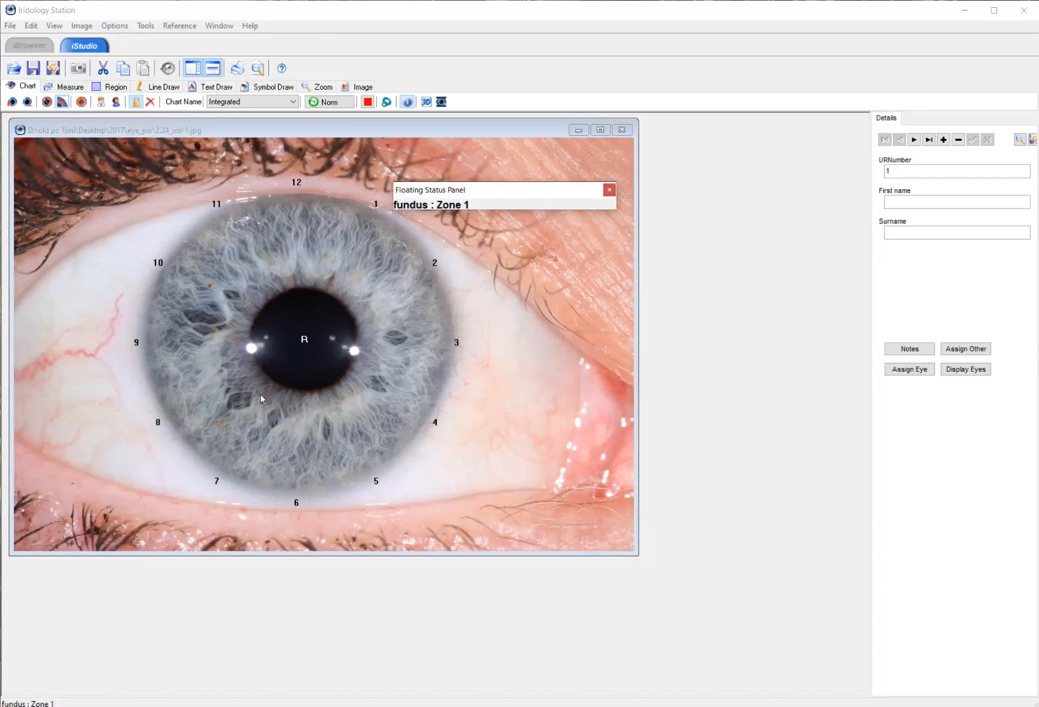
{"action": "mouse_move", "coordinate": [225, 356]}
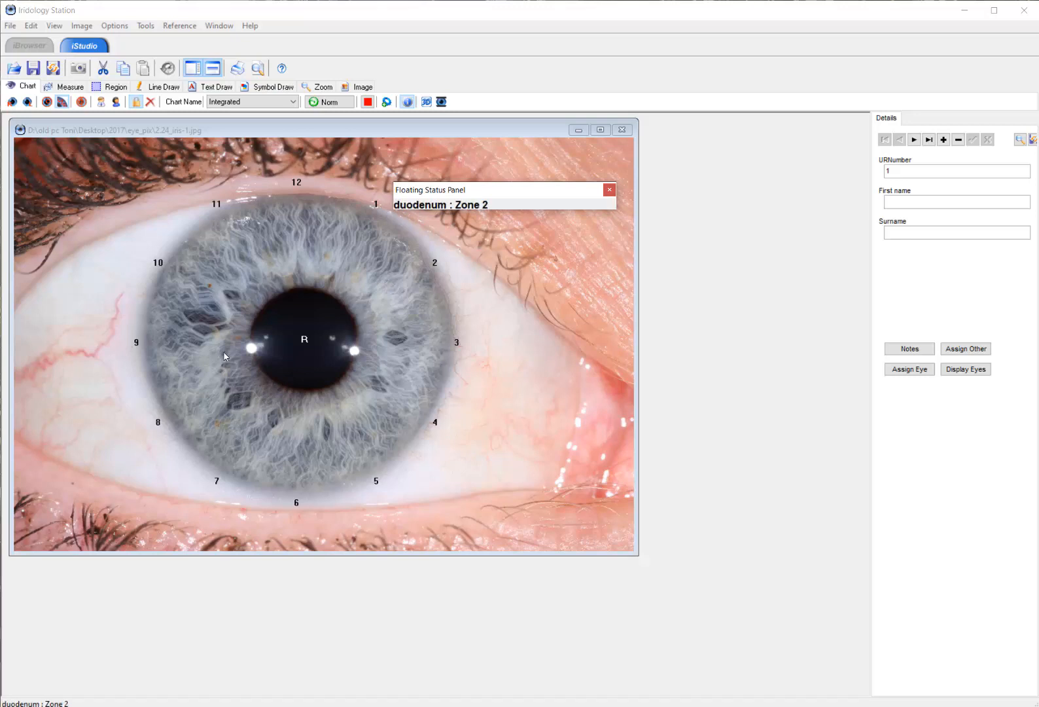
{"action": "mouse_move", "coordinate": [197, 321]}
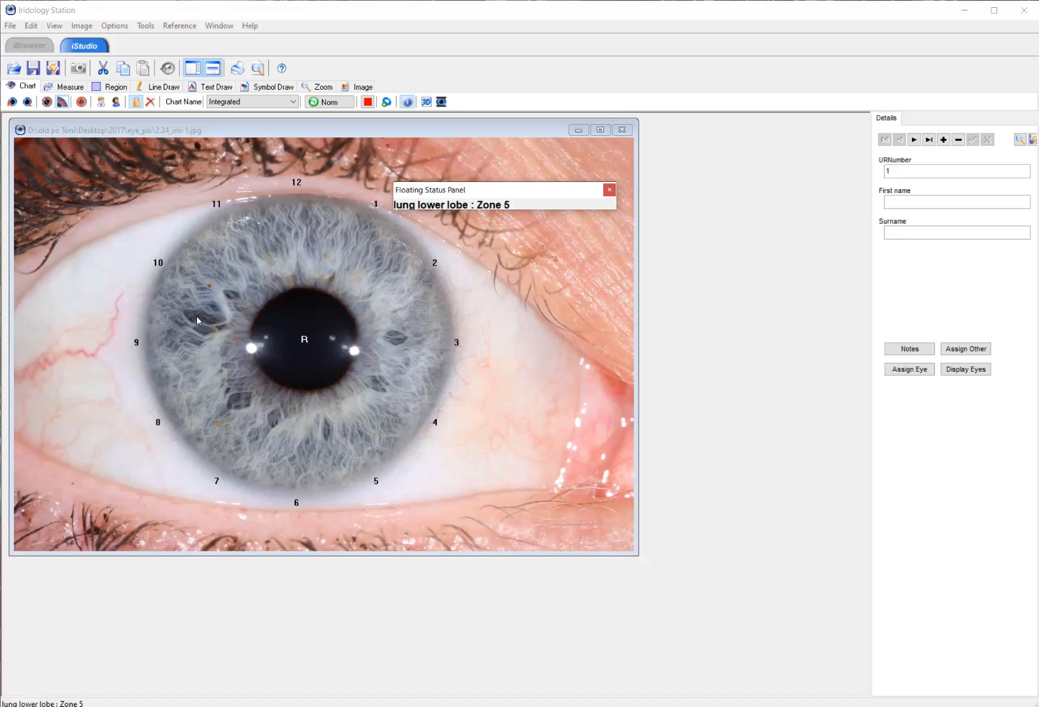
{"action": "mouse_move", "coordinate": [213, 289]}
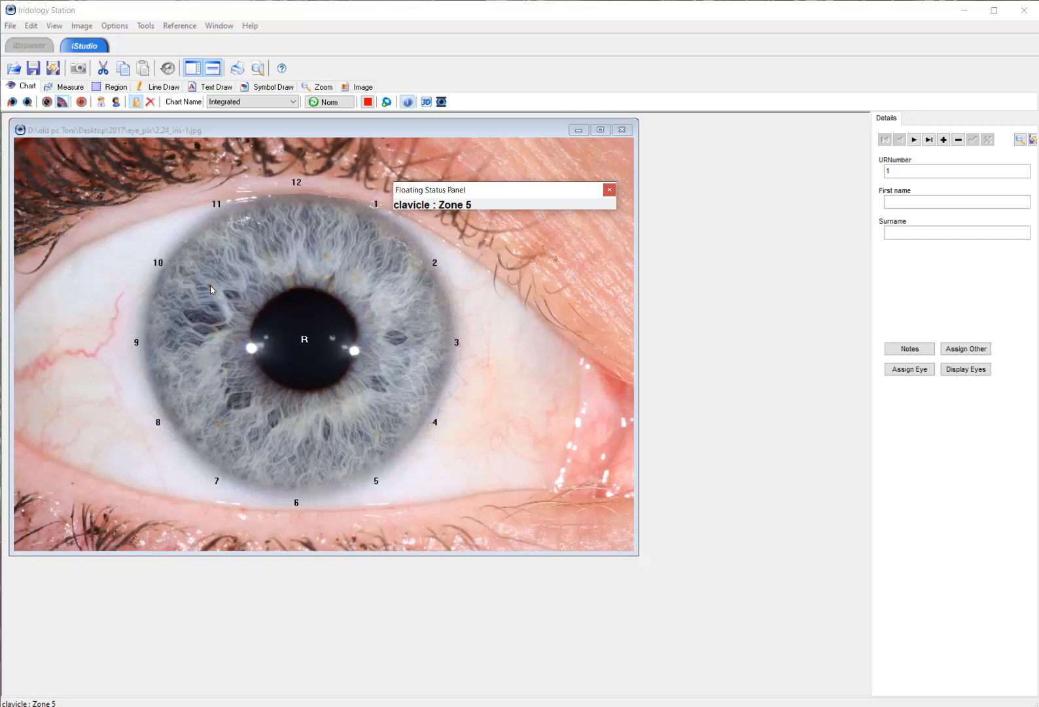
{"action": "mouse_move", "coordinate": [235, 301]}
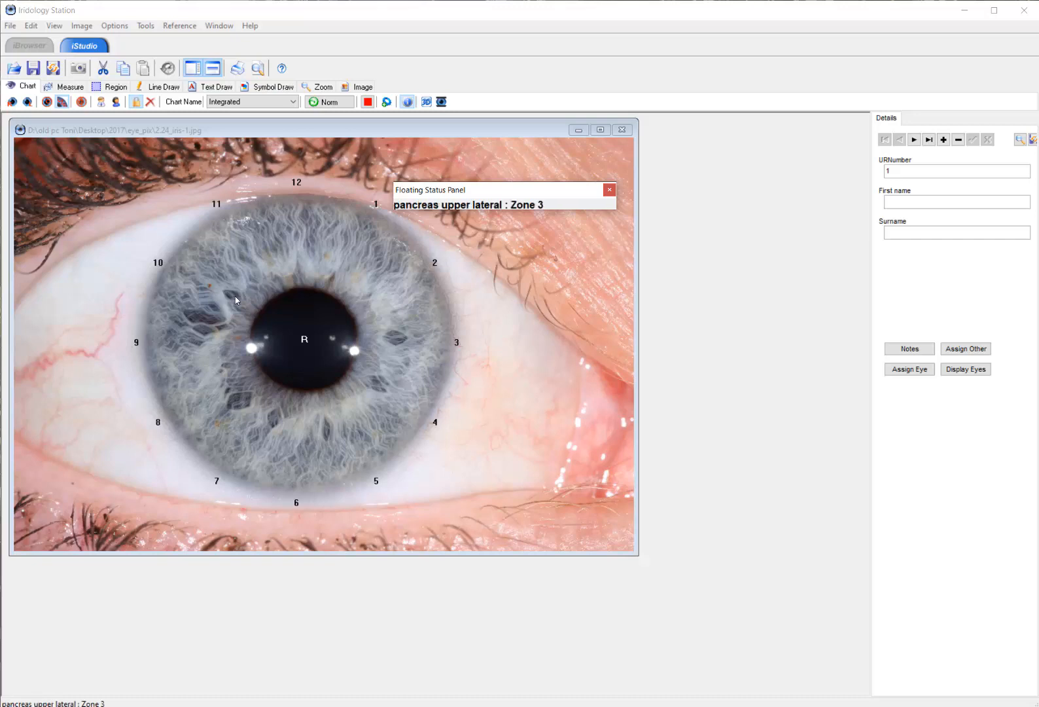
{"action": "mouse_move", "coordinate": [334, 432]}
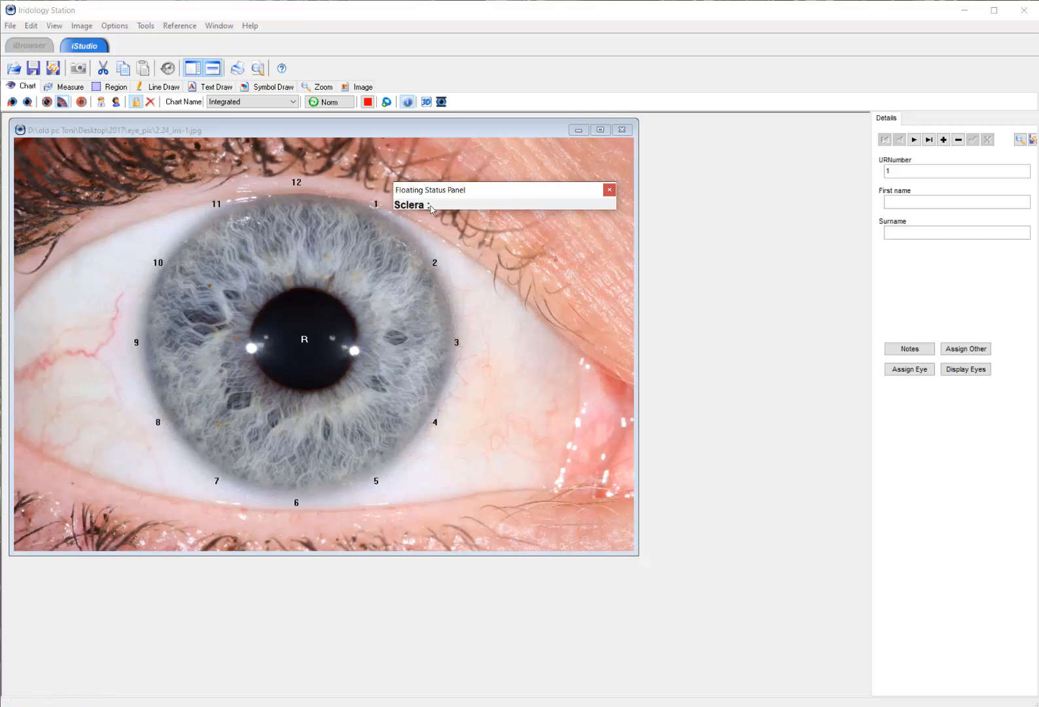
{"action": "mouse_move", "coordinate": [343, 438]}
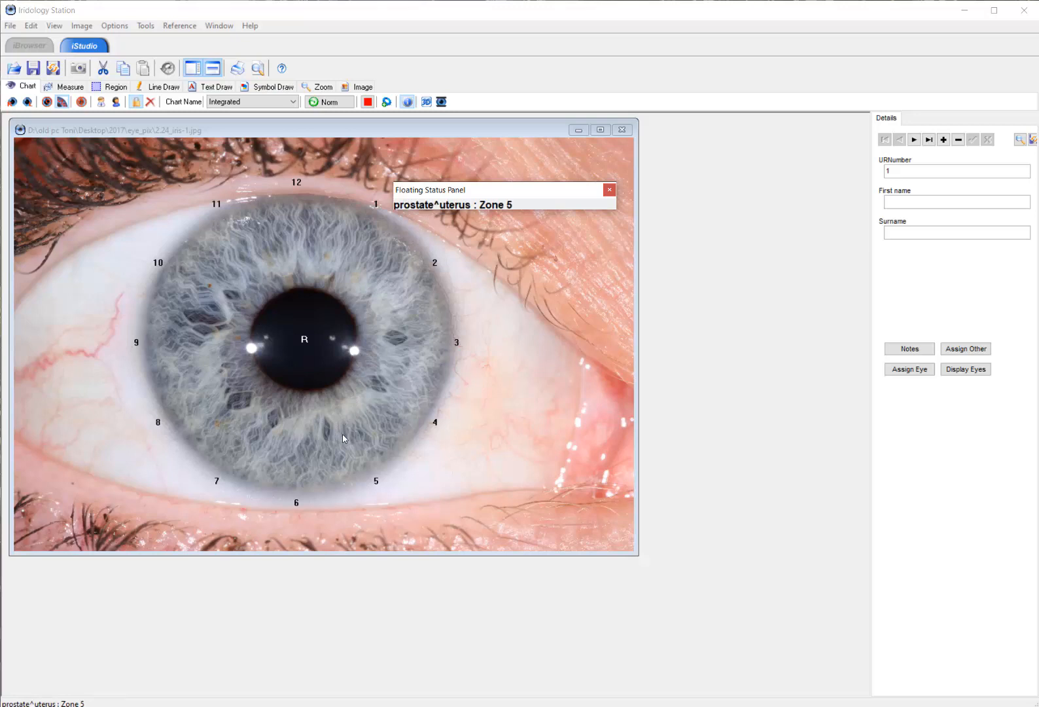
{"action": "mouse_move", "coordinate": [316, 360]}
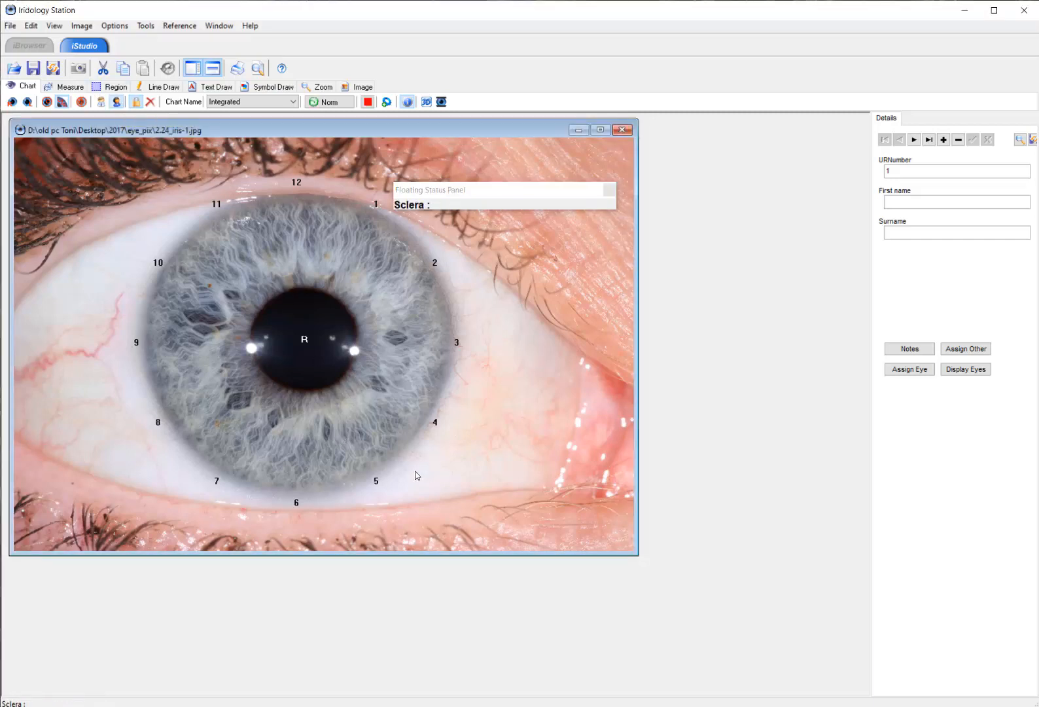
{"action": "mouse_move", "coordinate": [361, 449]}
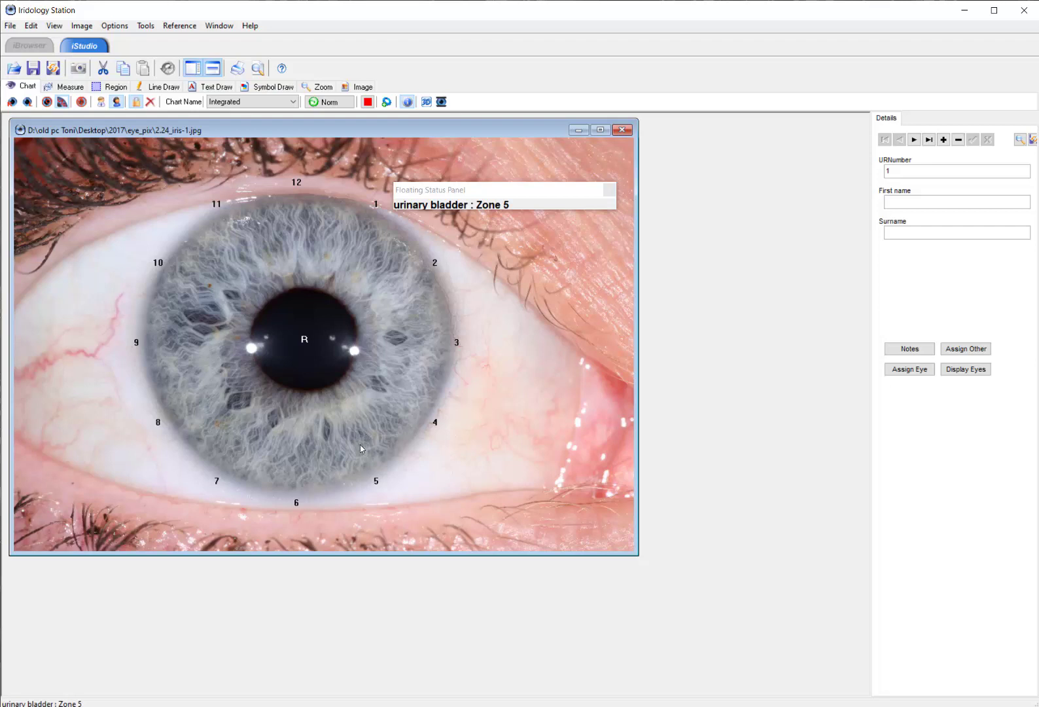
{"action": "mouse_move", "coordinate": [373, 439]}
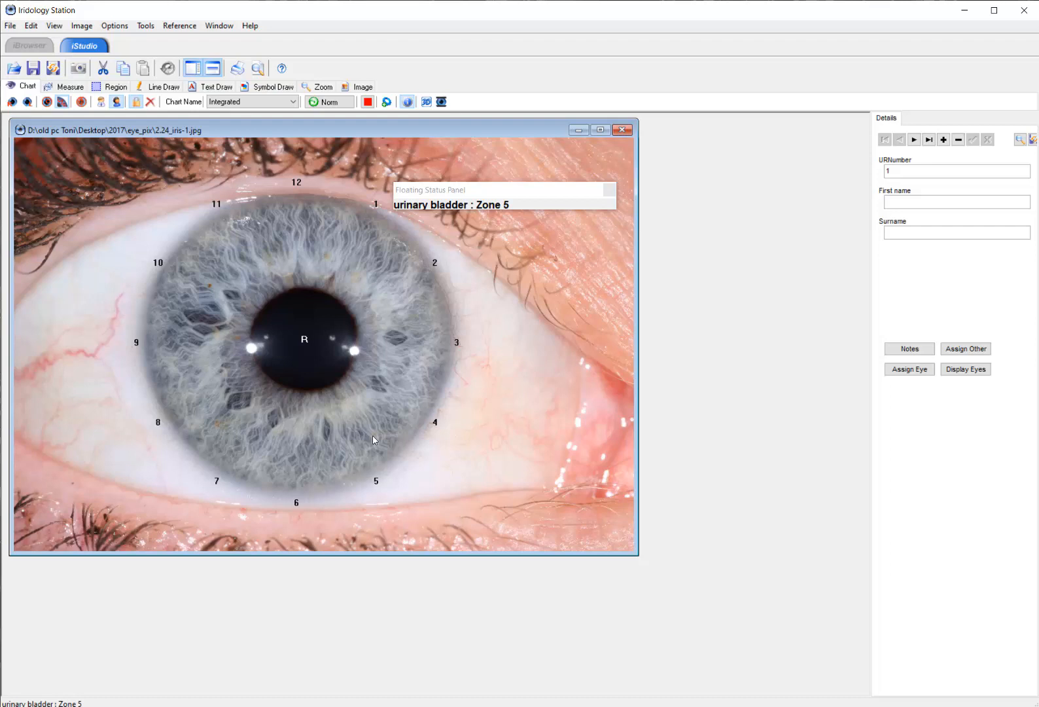
{"action": "mouse_move", "coordinate": [297, 169]}
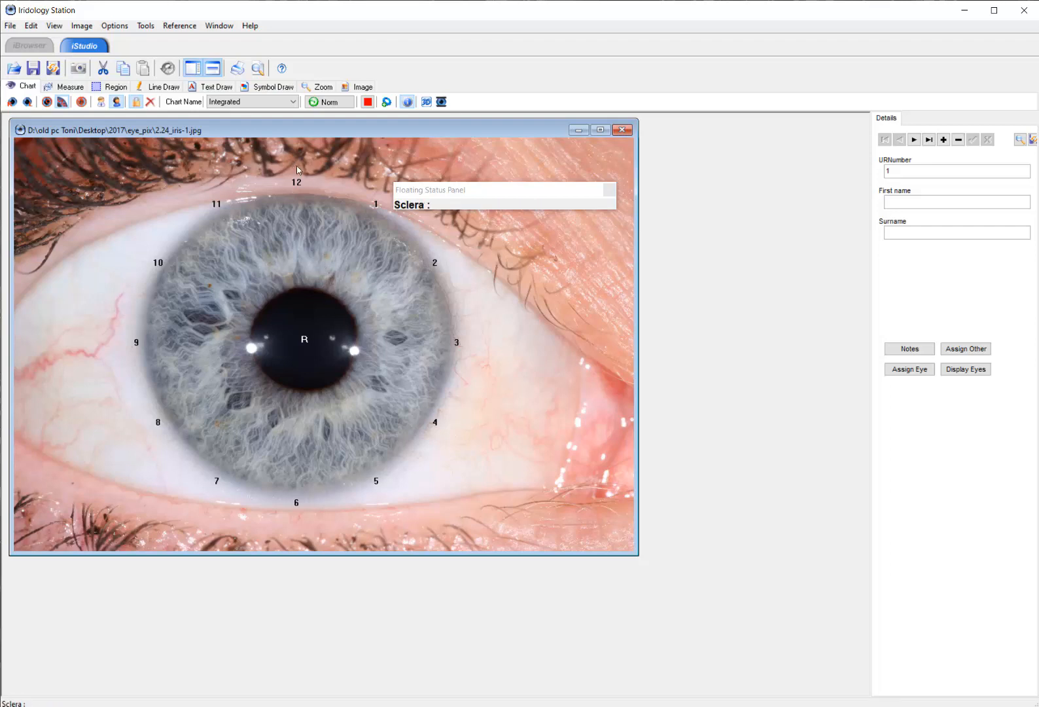
{"action": "mouse_move", "coordinate": [591, 545]}
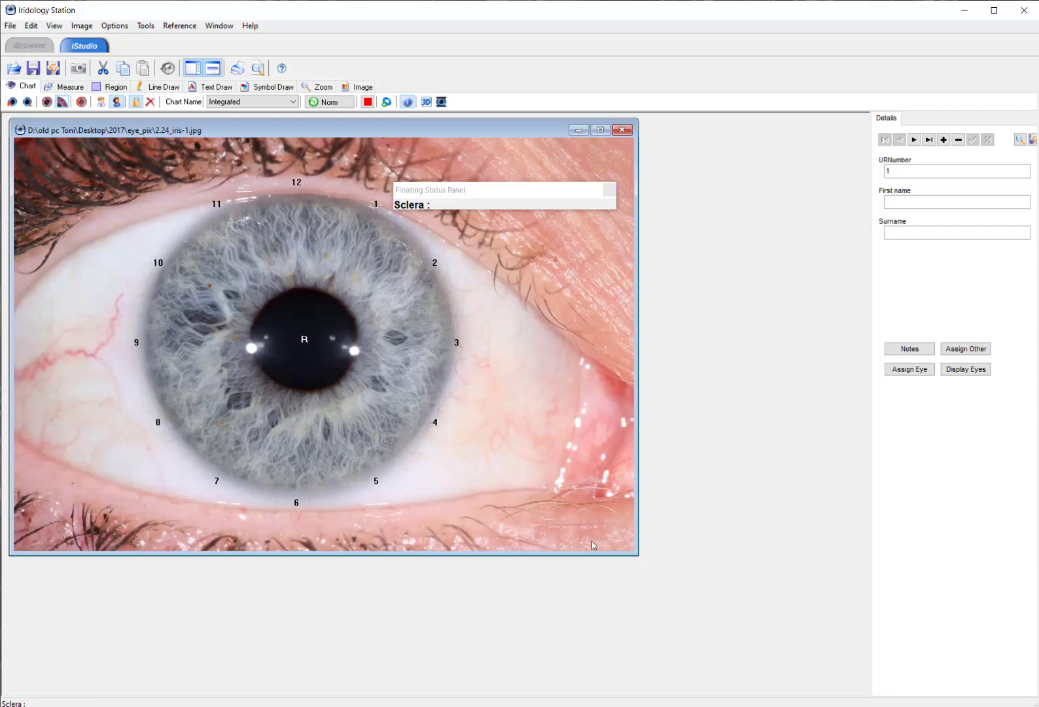